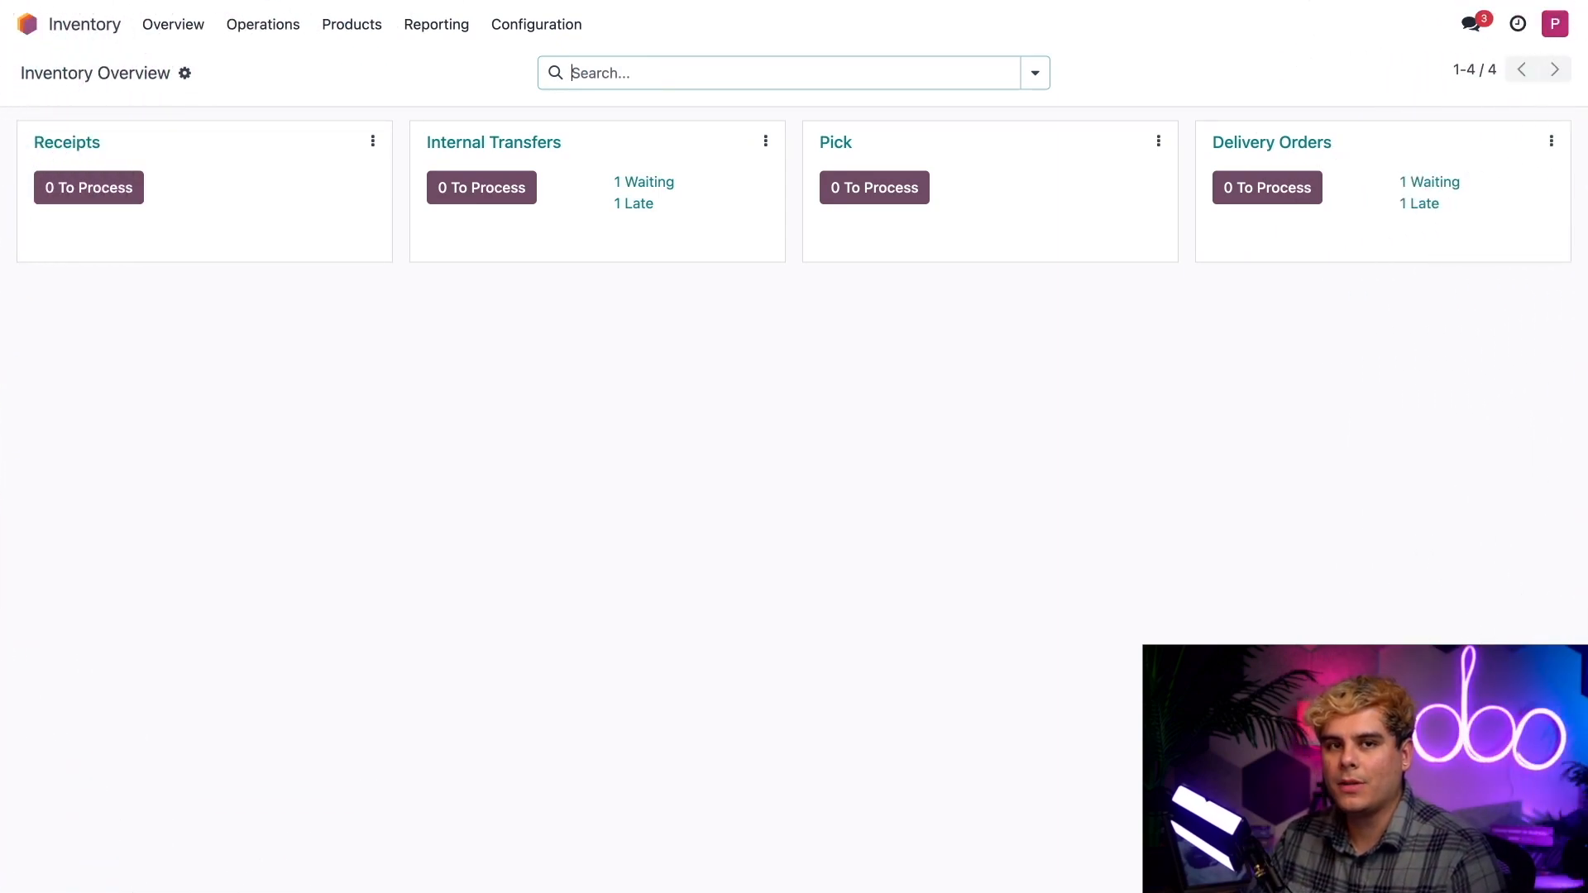
Open the Configuration menu from the Inventory Overview.
click(536, 24)
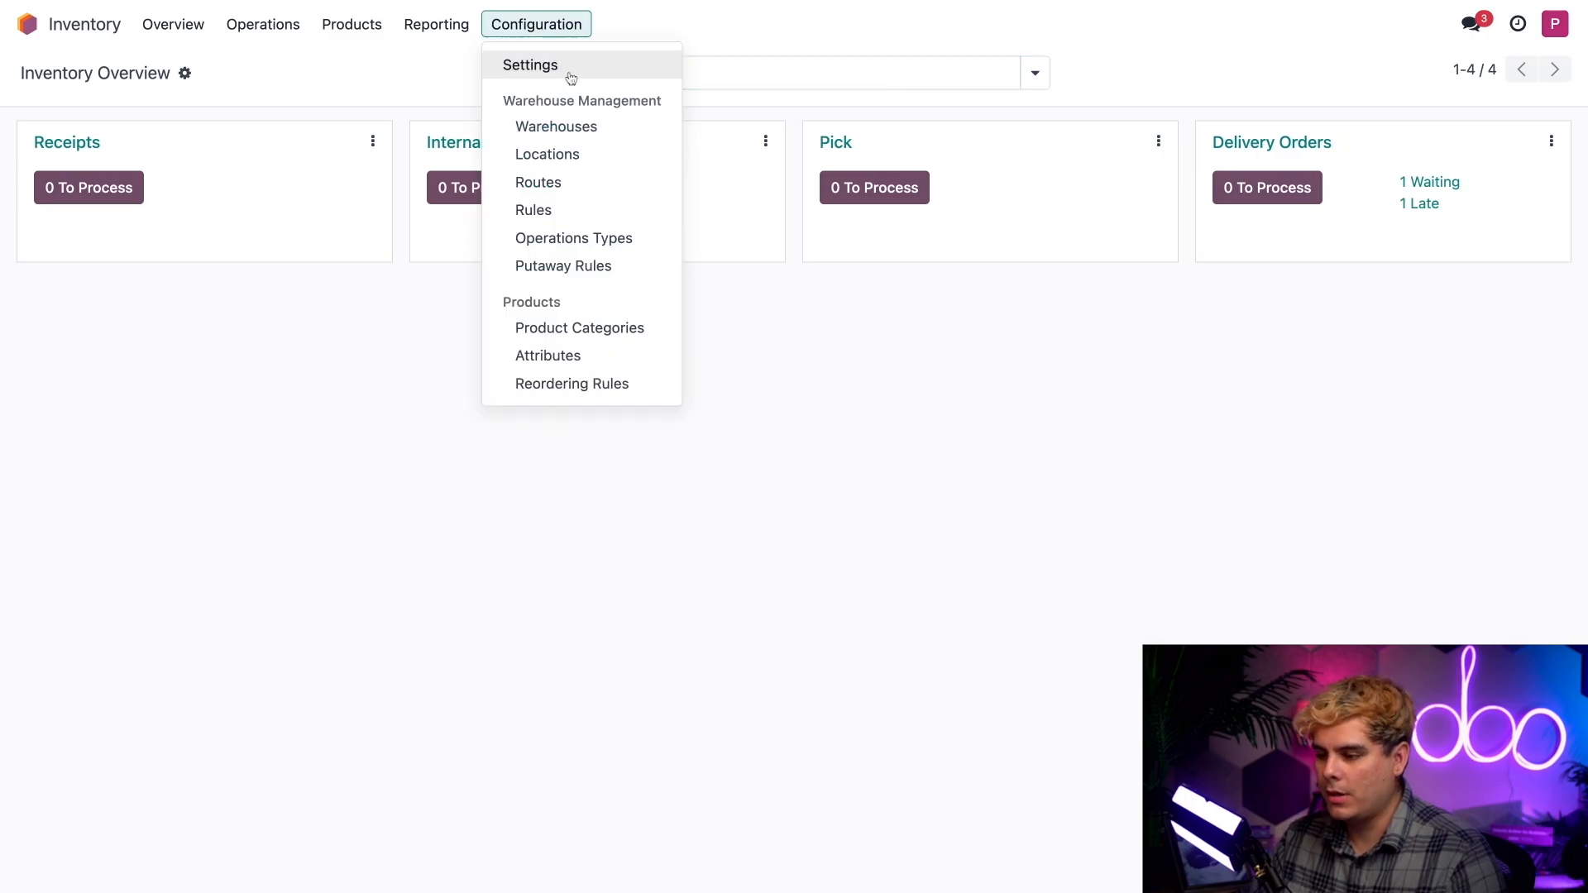
Open Inventory Settings and confirm Storage Locations and Multi-Step Routes are enabled under Warehouse.
click(531, 65)
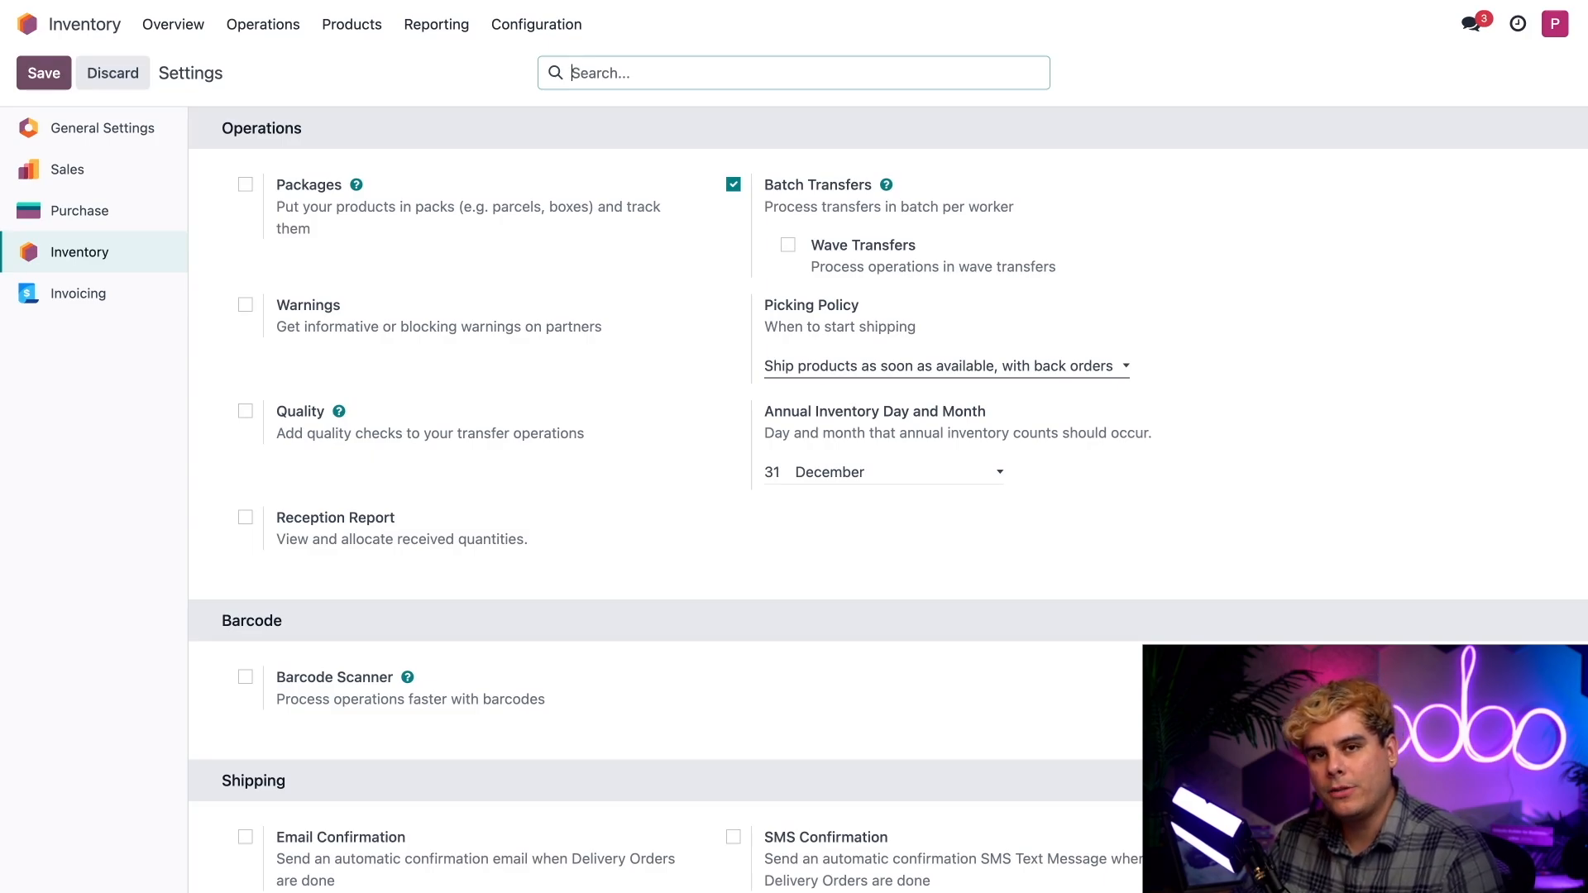
scroll(down, 3)
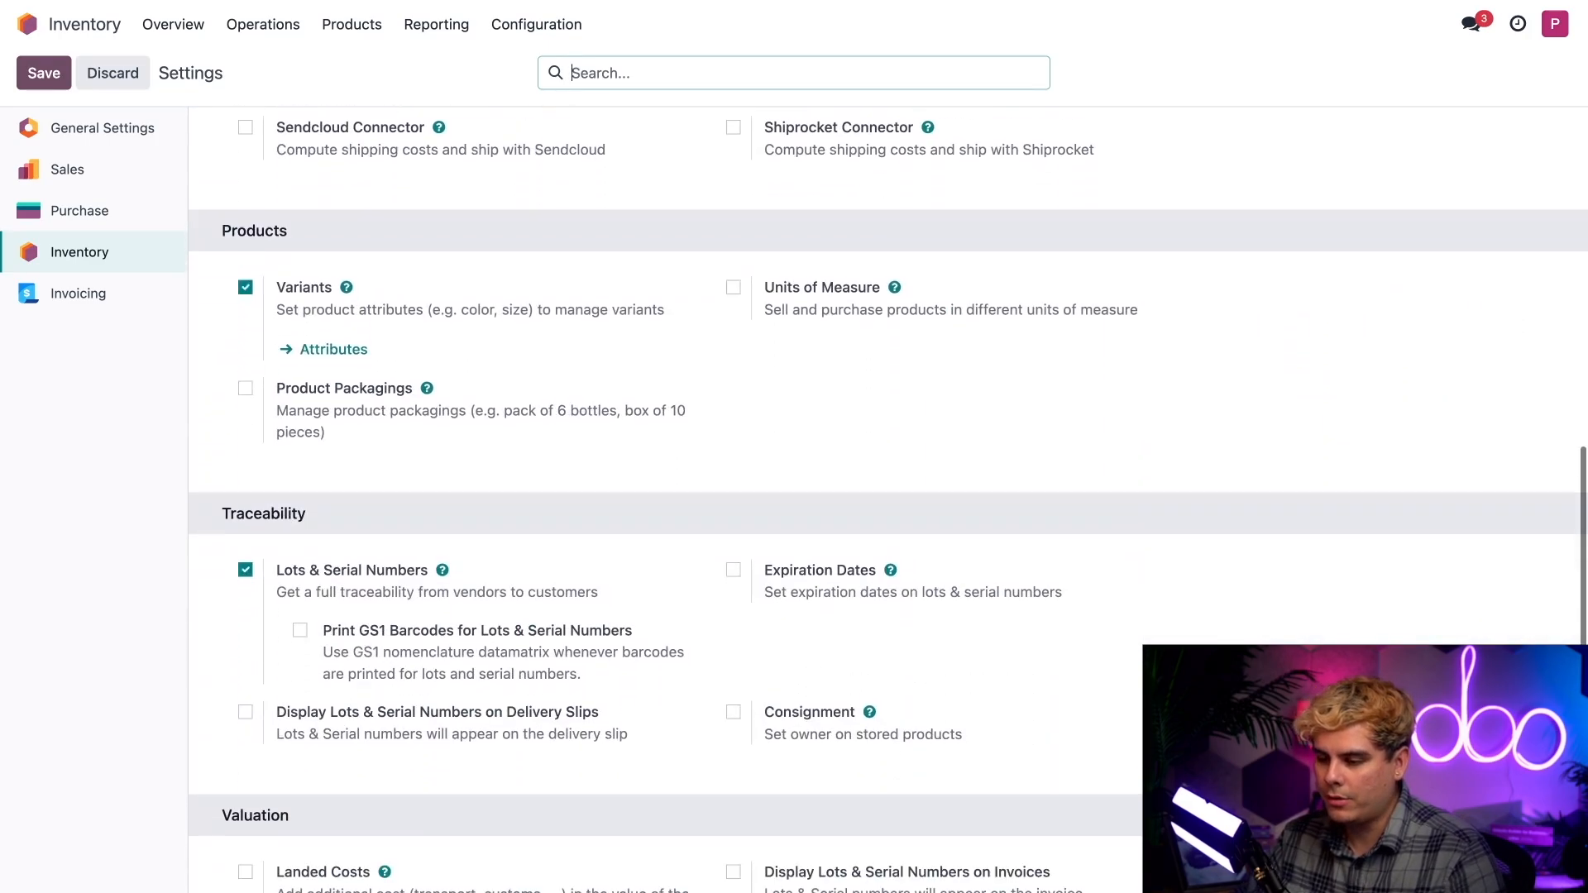
scroll(down, 3)
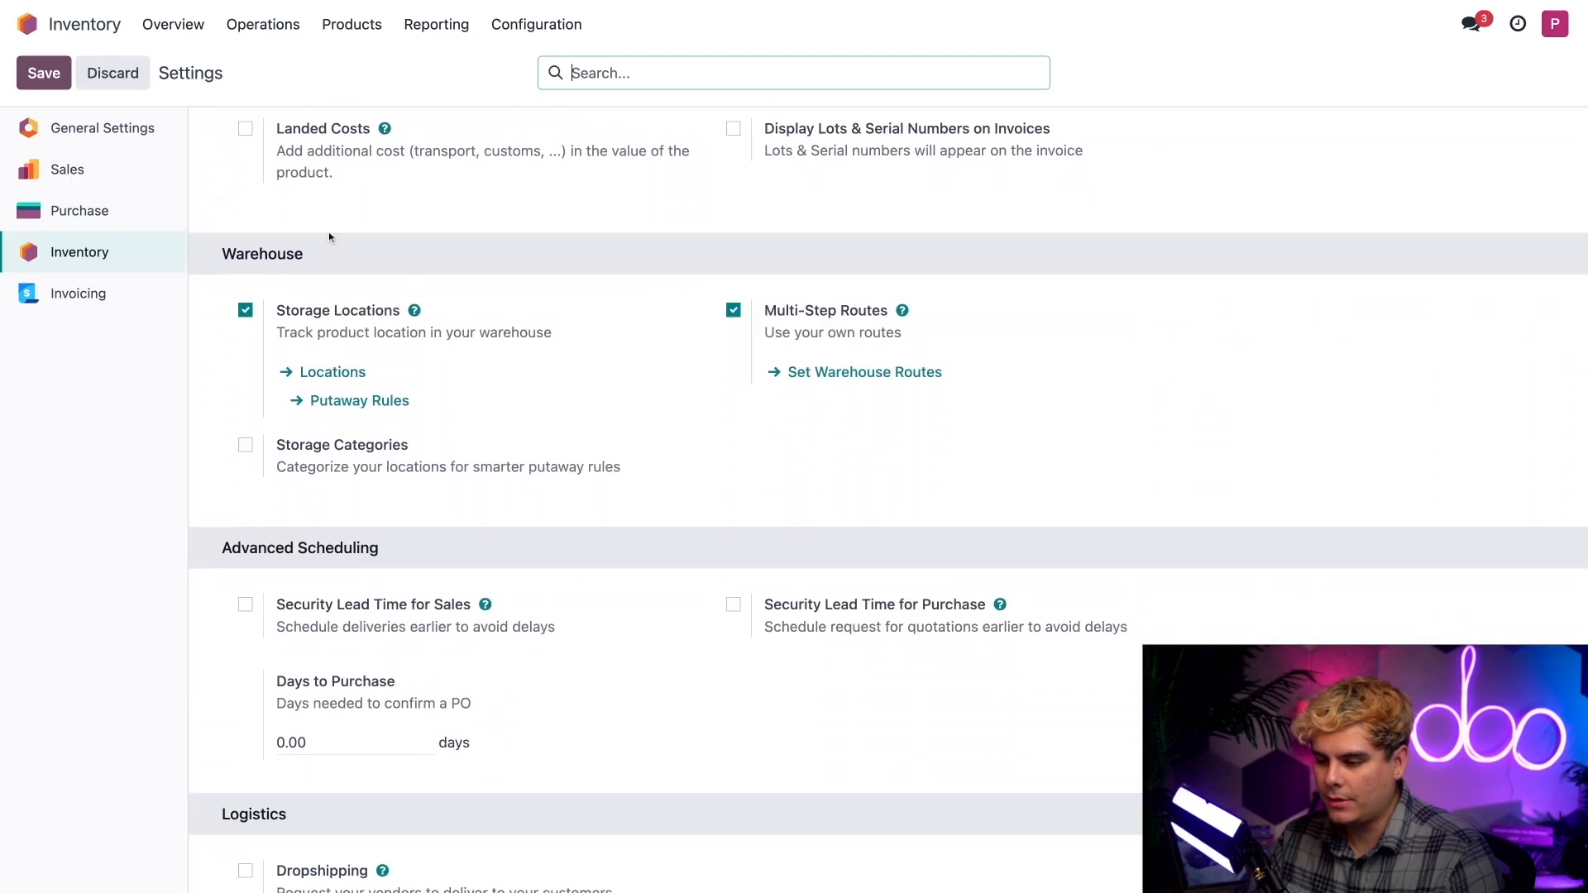
scroll(down, 3)
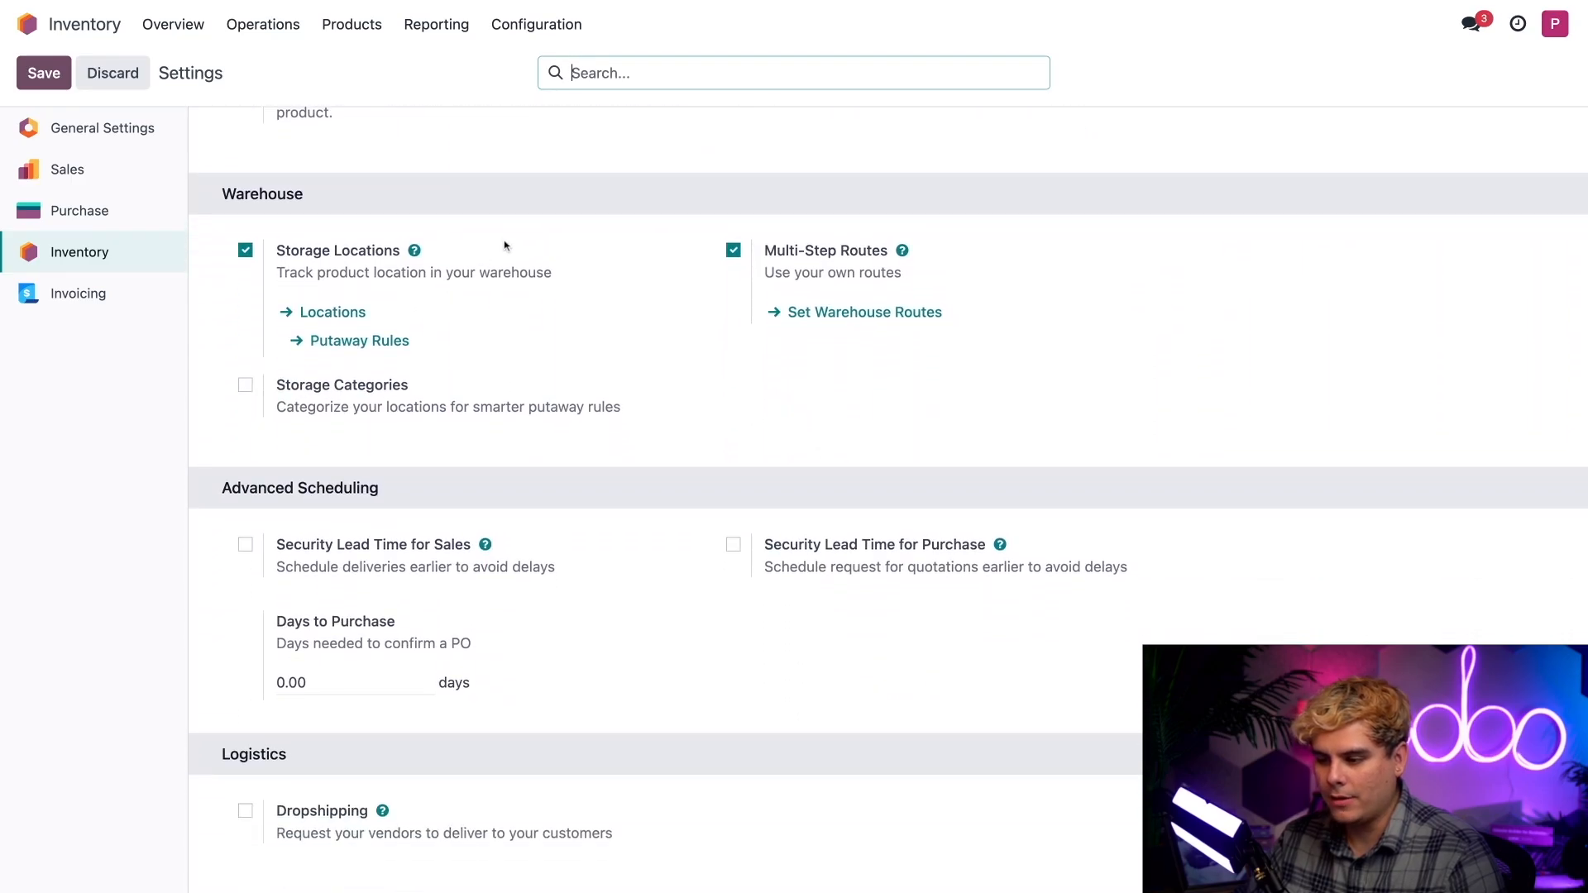
mouse_move(415, 250)
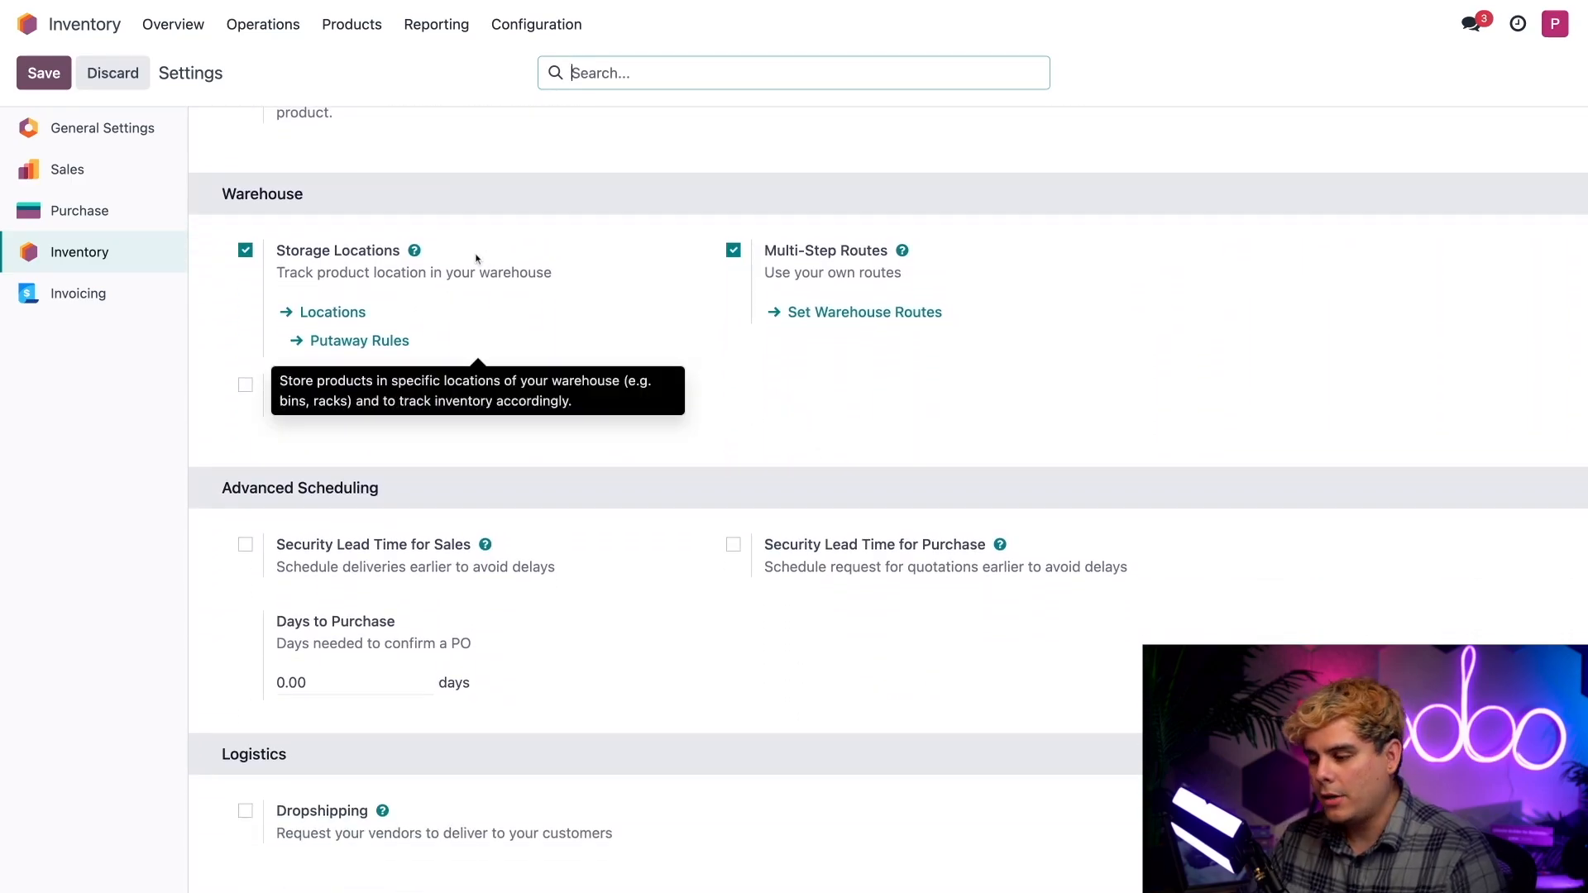
mouse_move(916, 249)
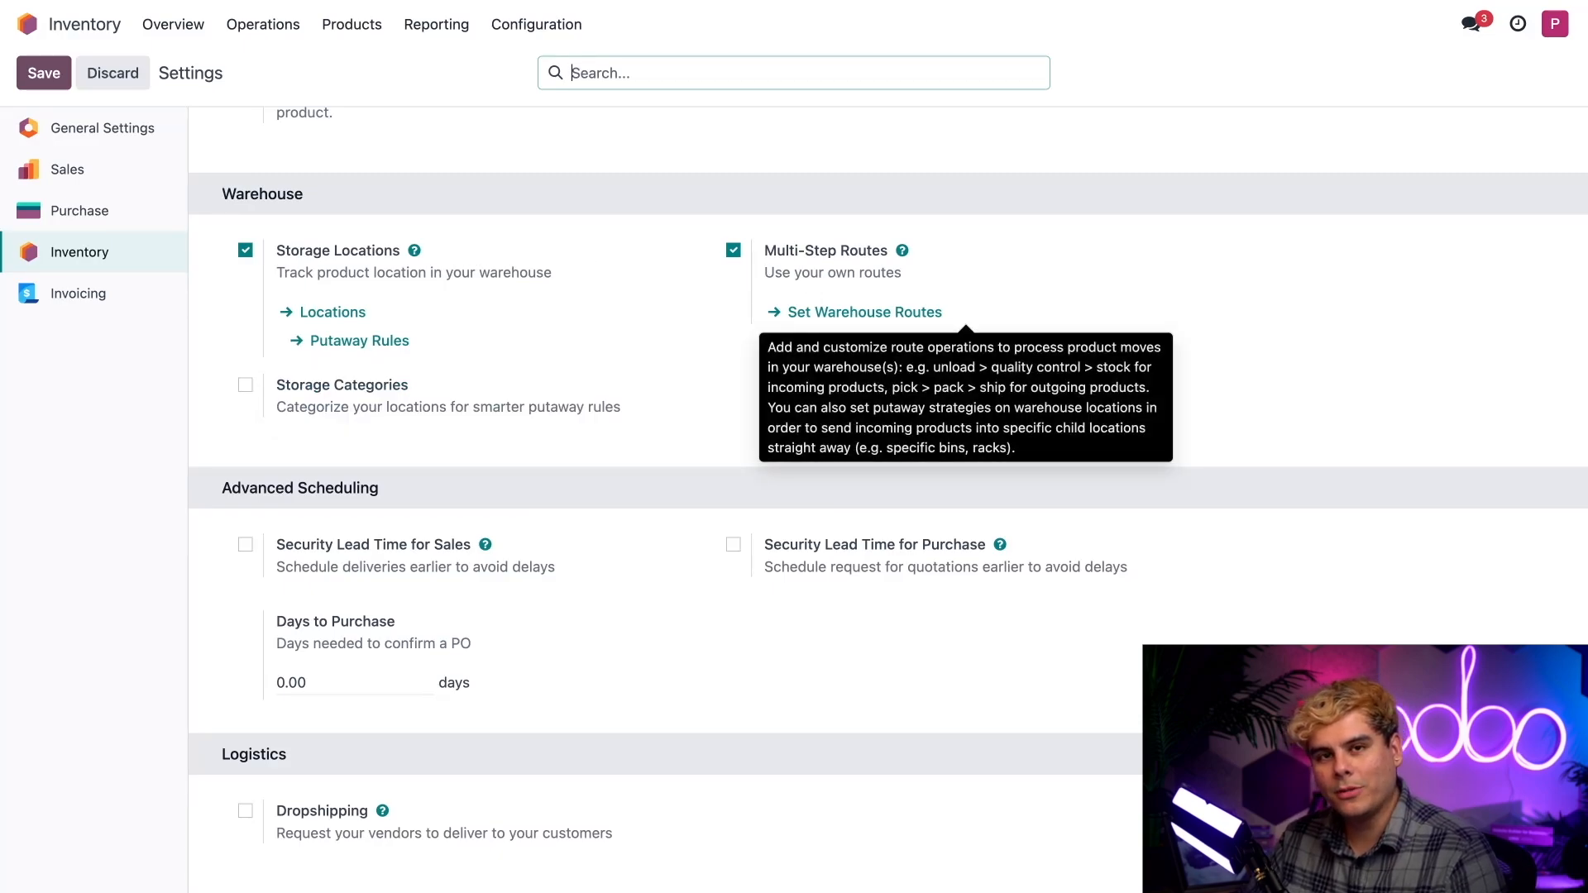
mouse_move(590, 291)
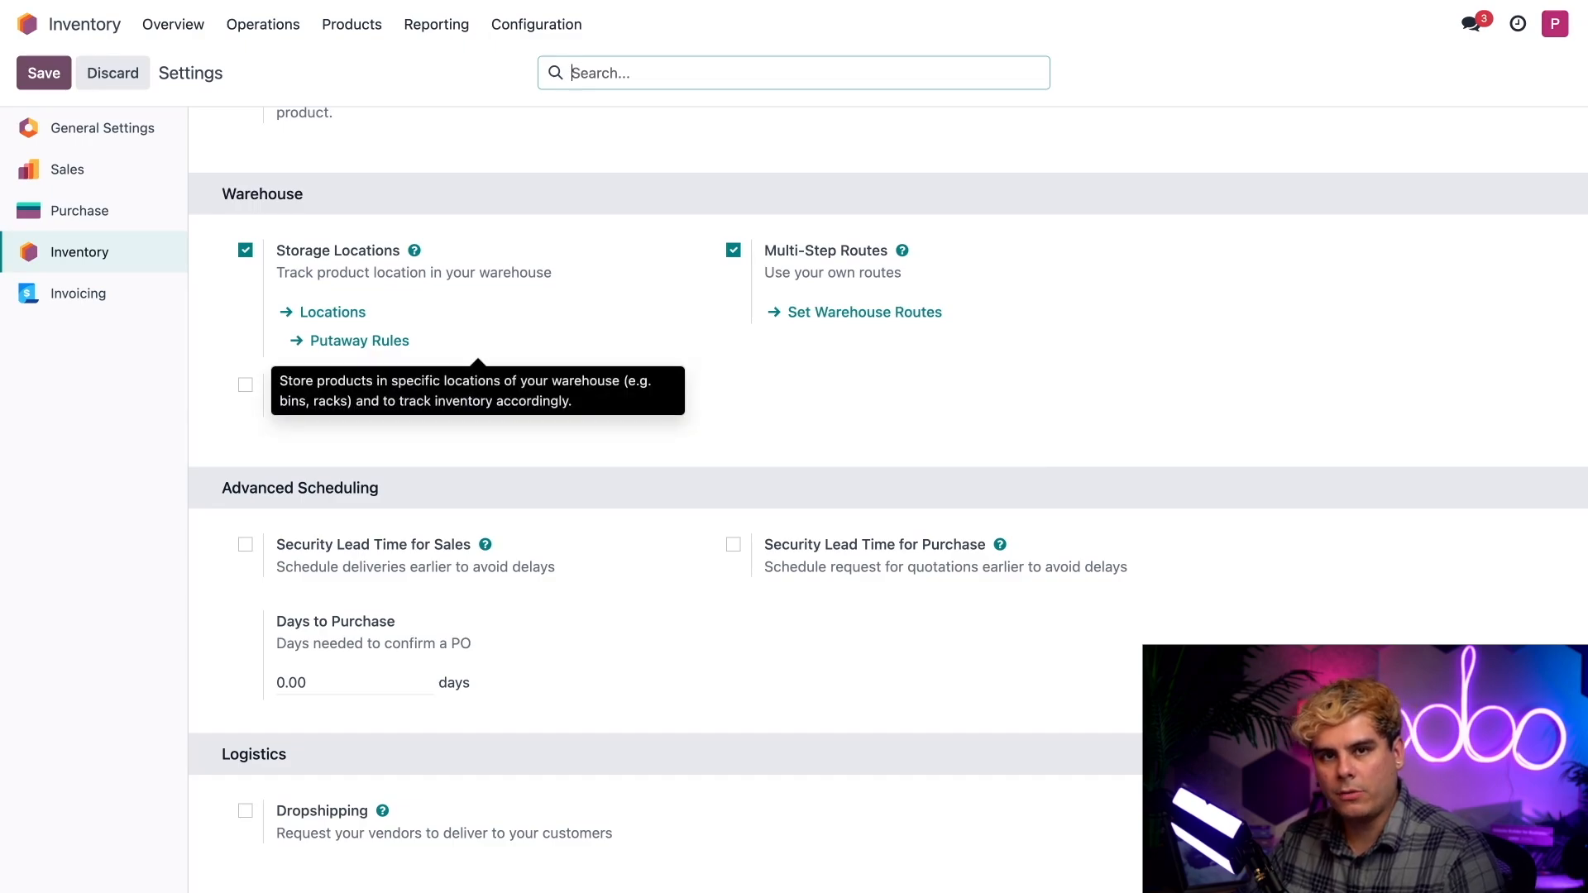
mouse_move(602, 232)
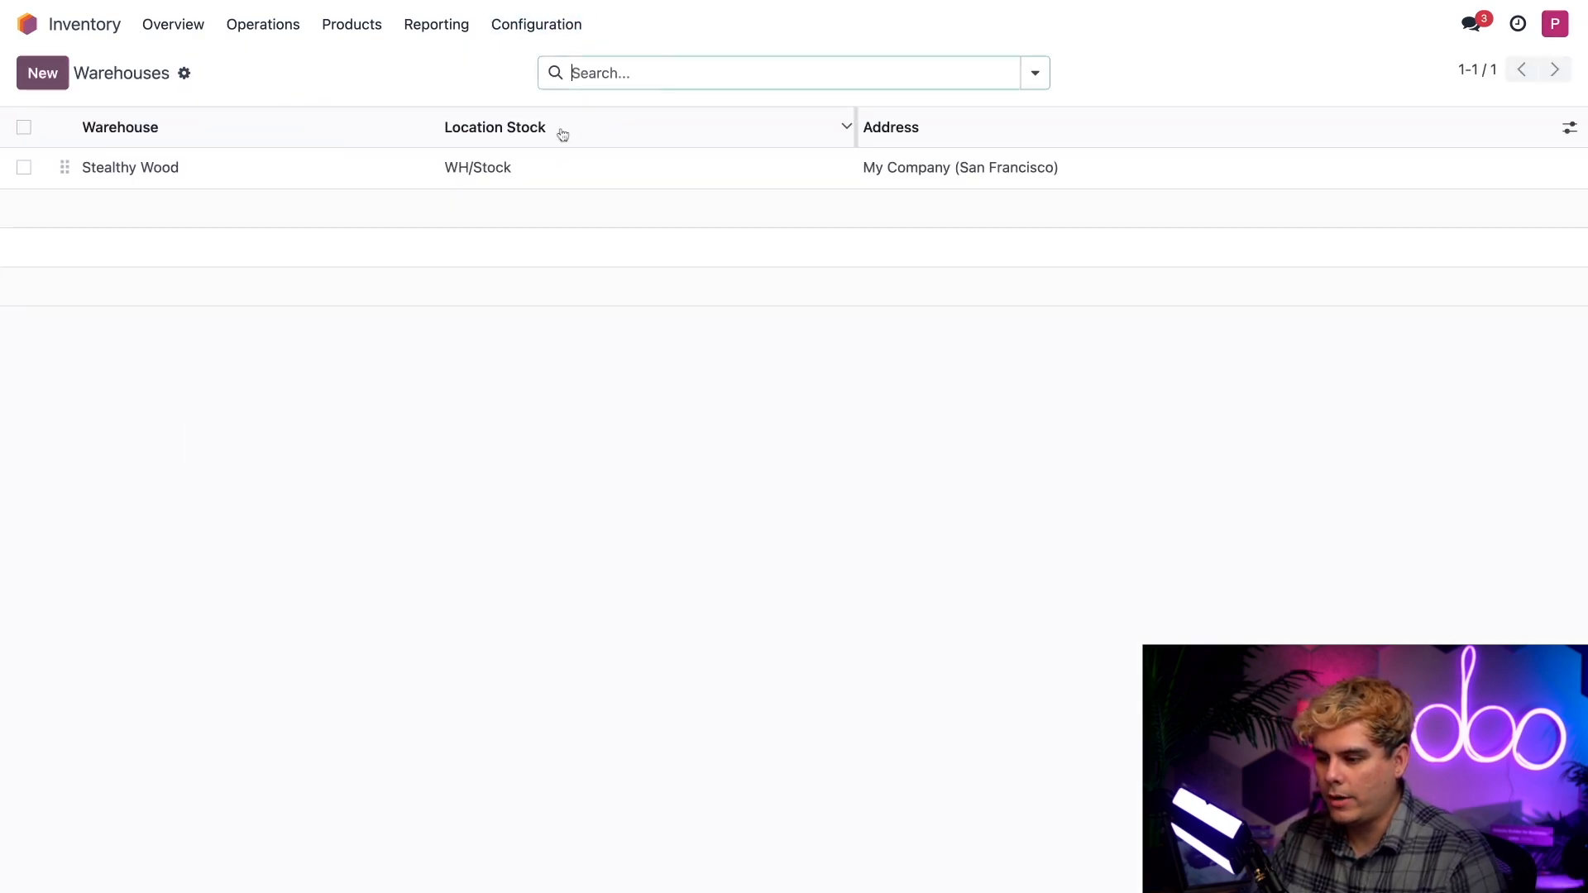
Open the Stealthy Wood warehouse record from the Warehouses list.
click(130, 167)
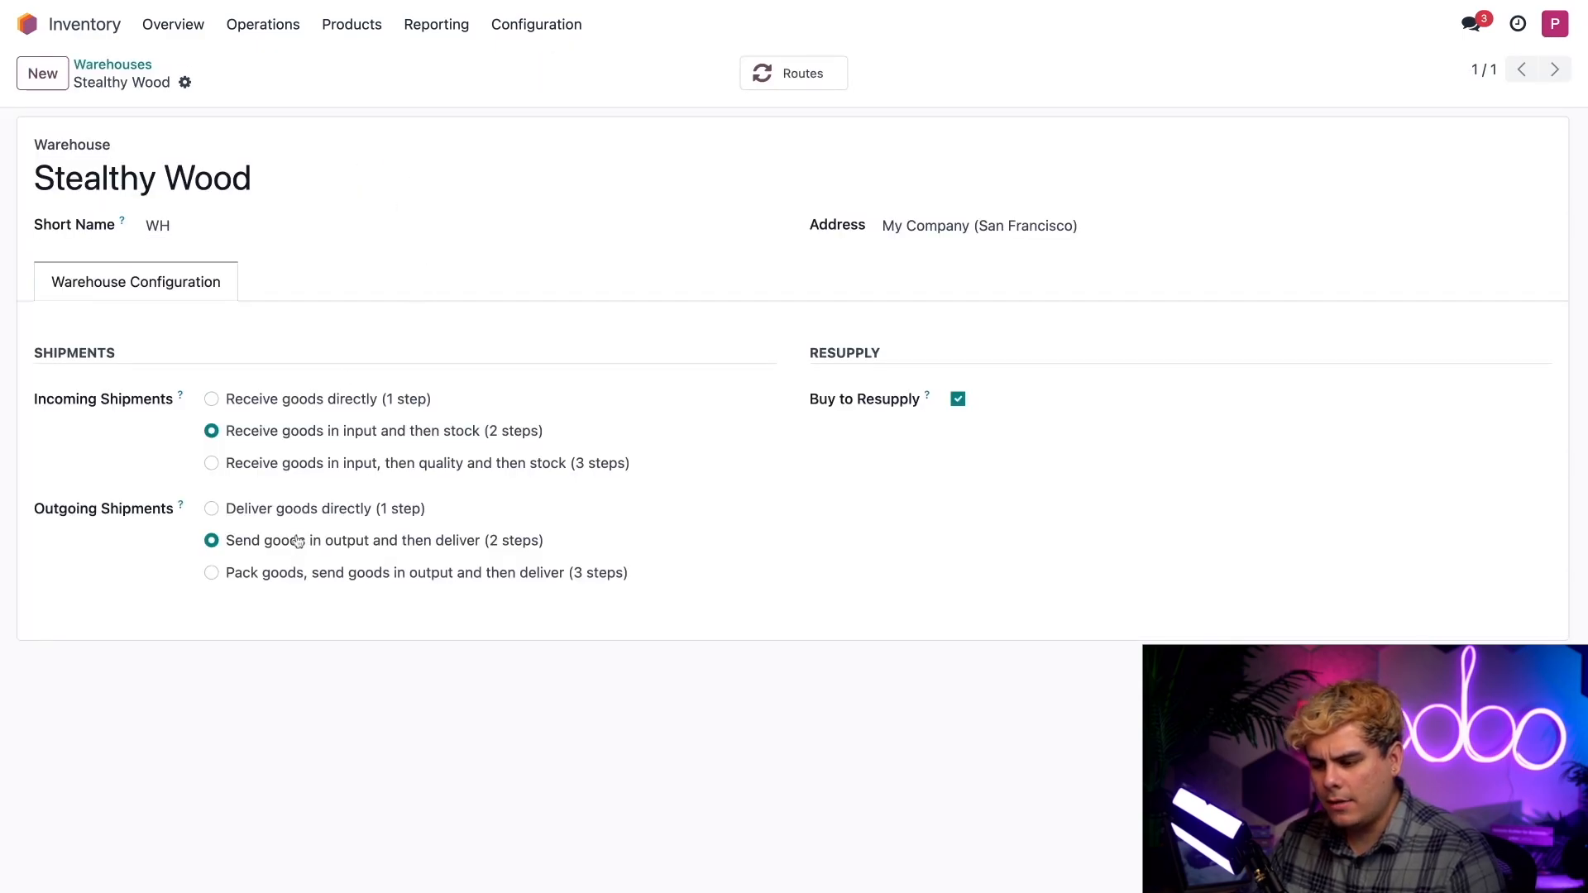
mouse_move(293, 556)
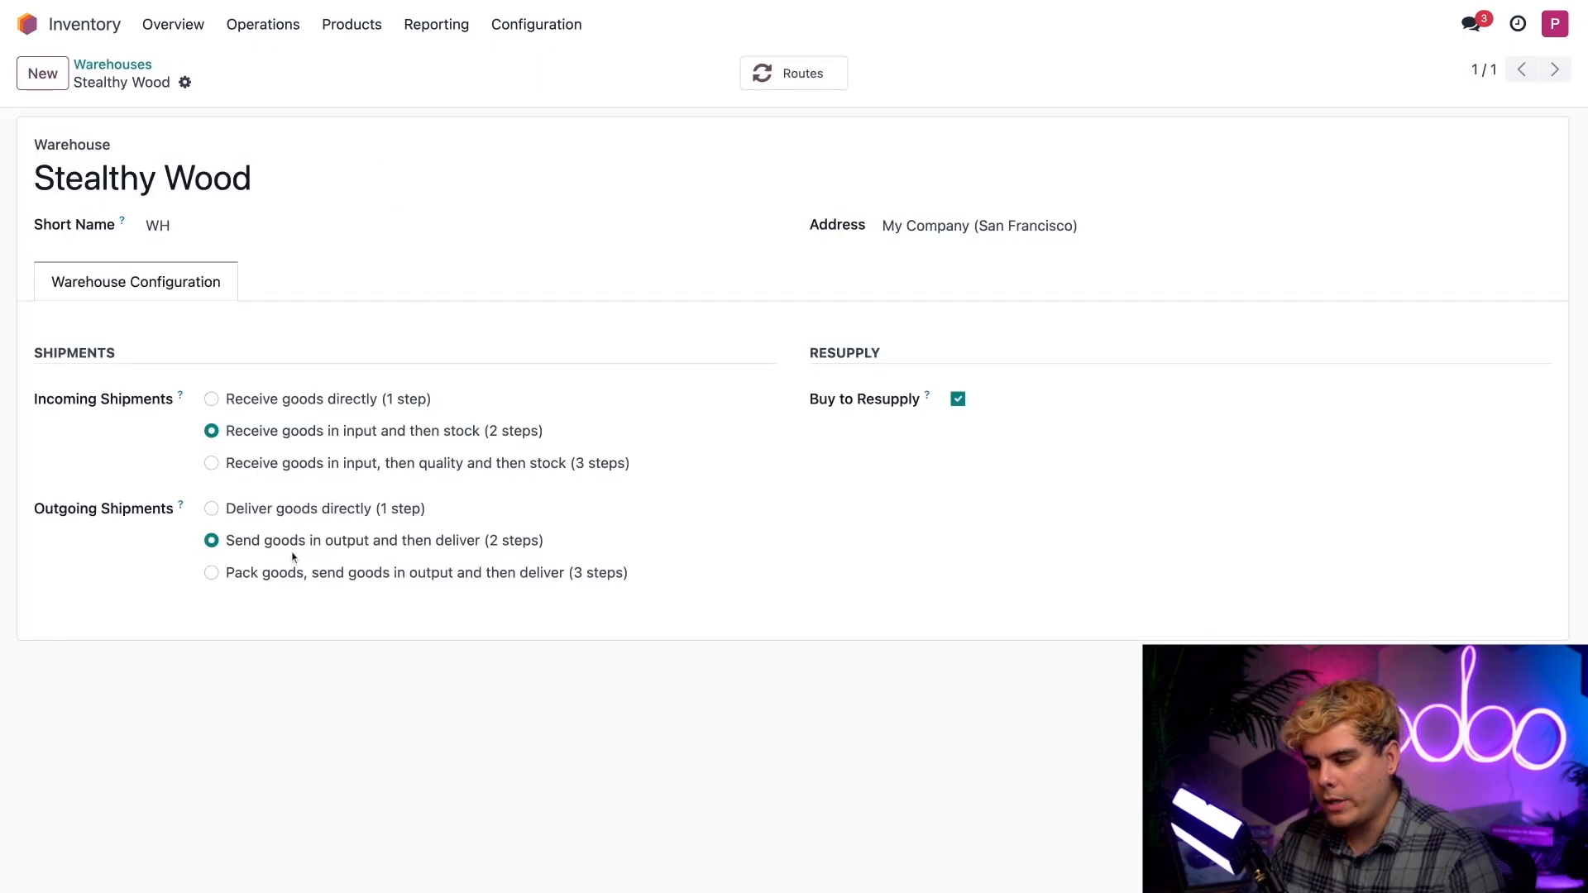
mouse_move(454, 551)
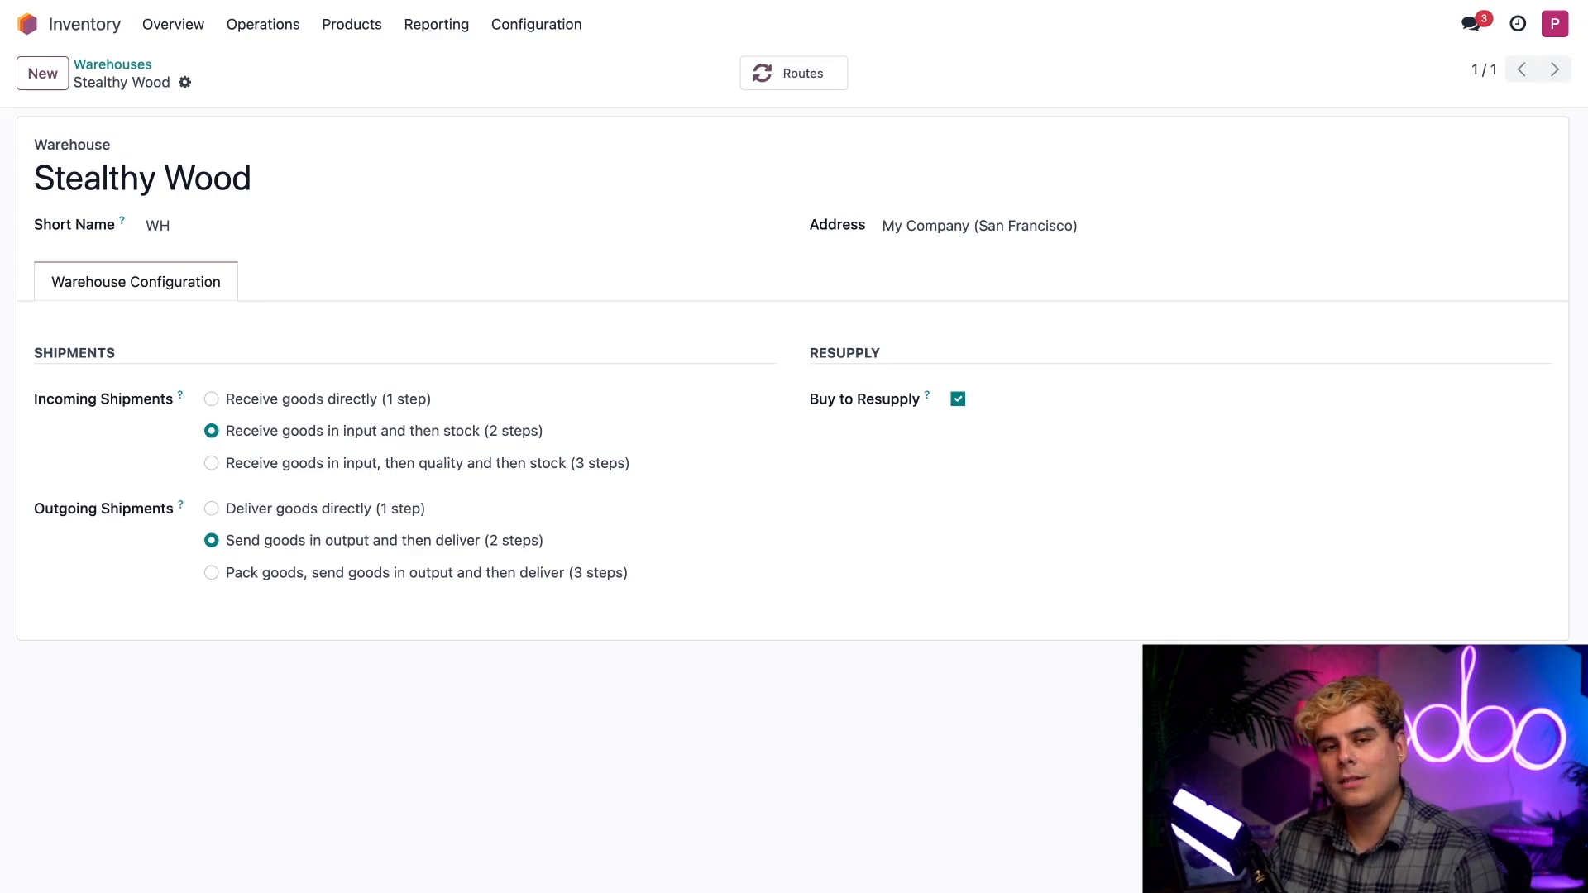
Show the internal locations list, including WH/Input, WH/Output and WH/Stock.
click(537, 23)
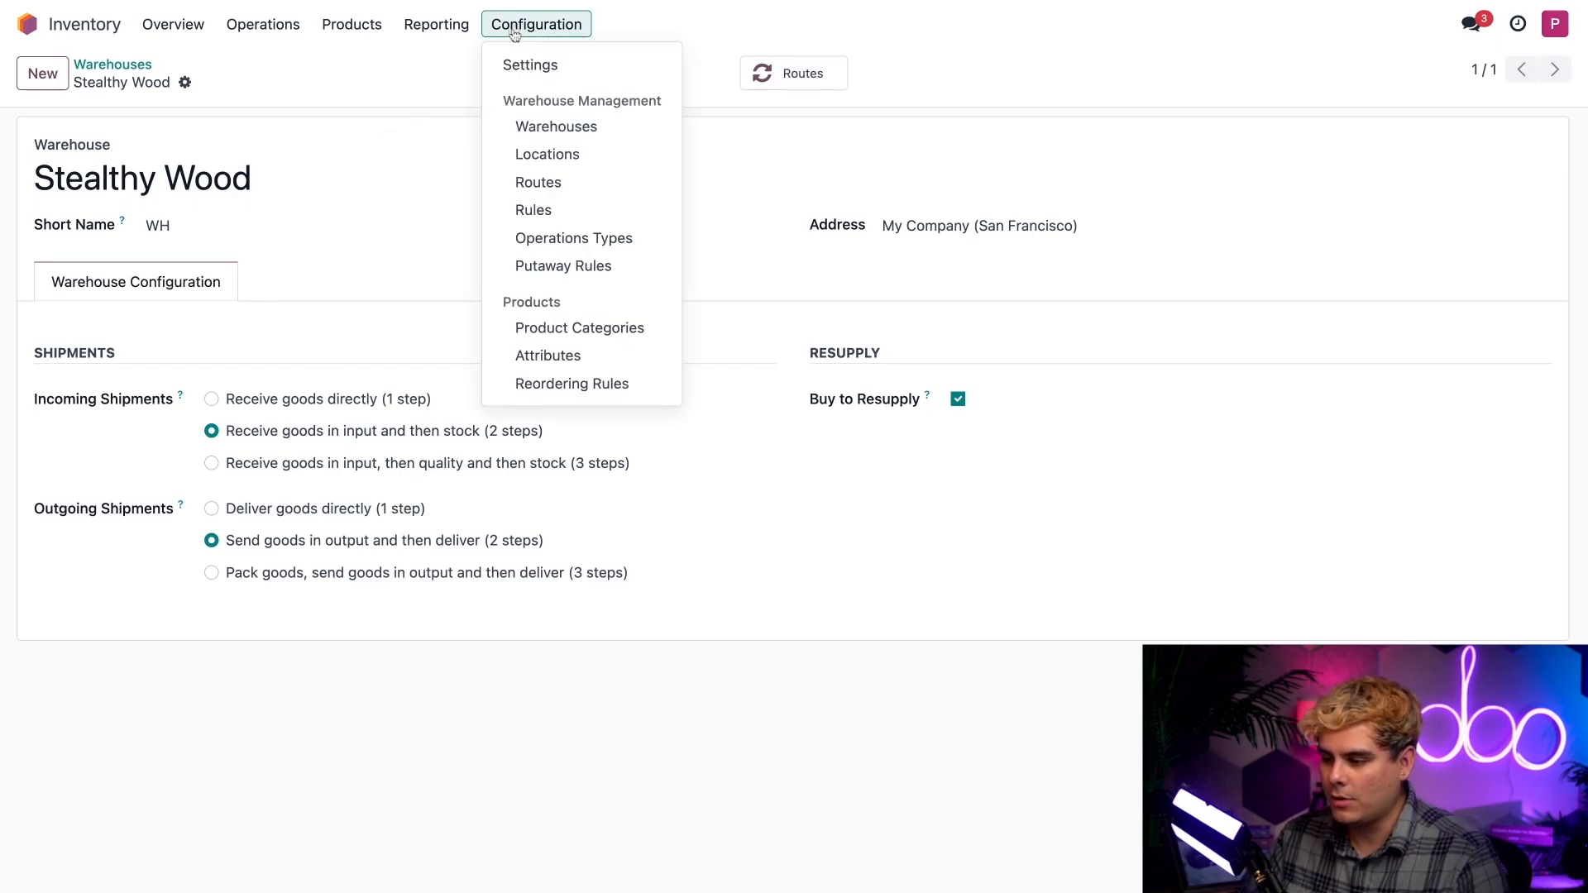
click(547, 154)
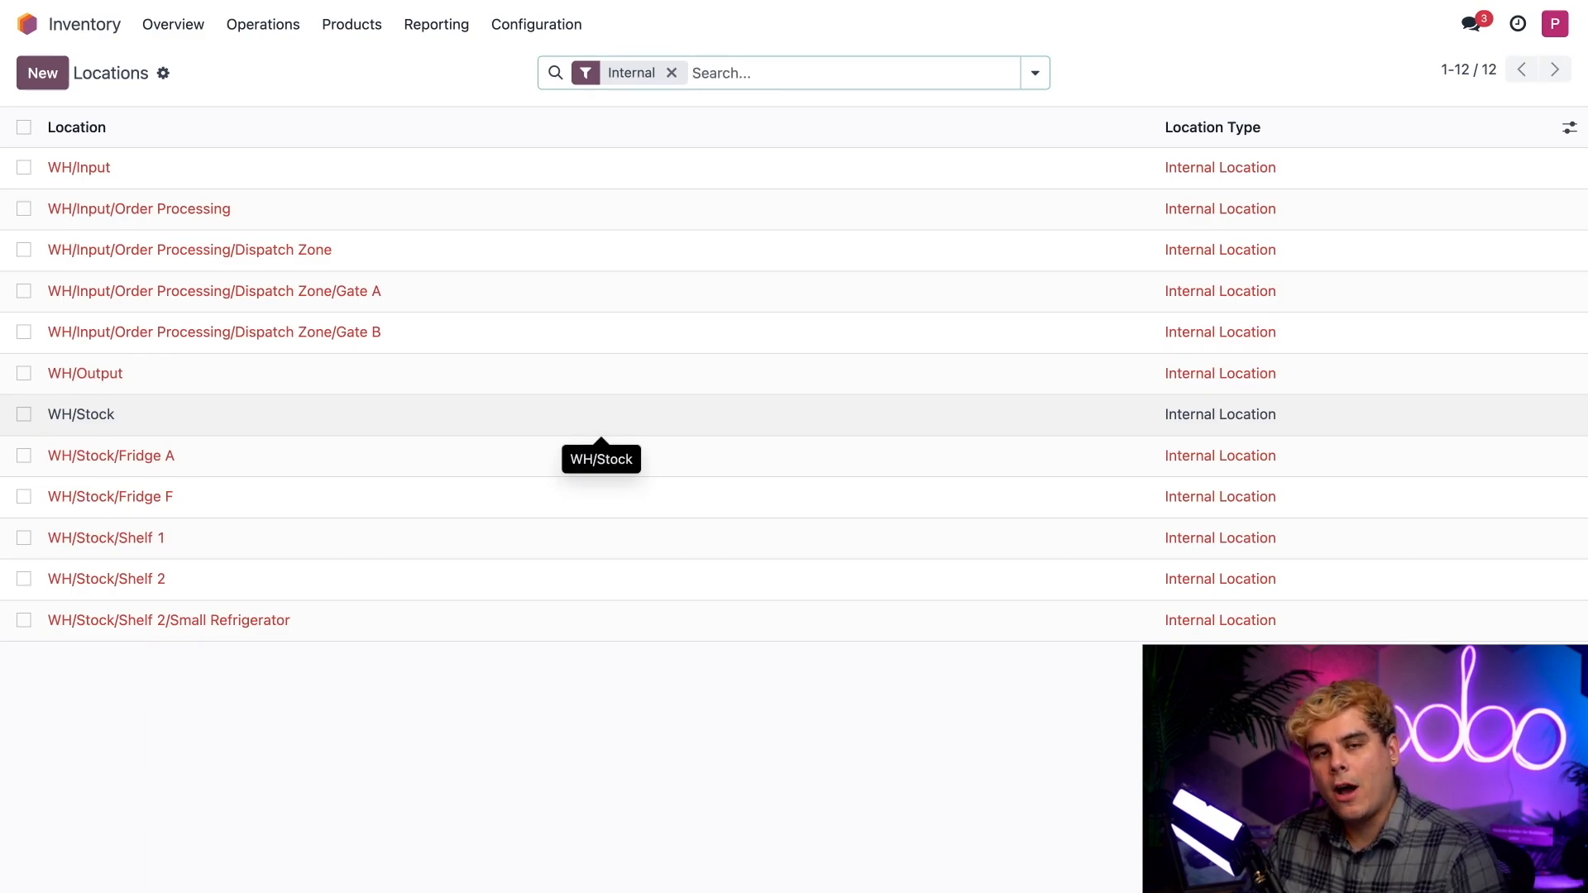
mouse_move(325, 367)
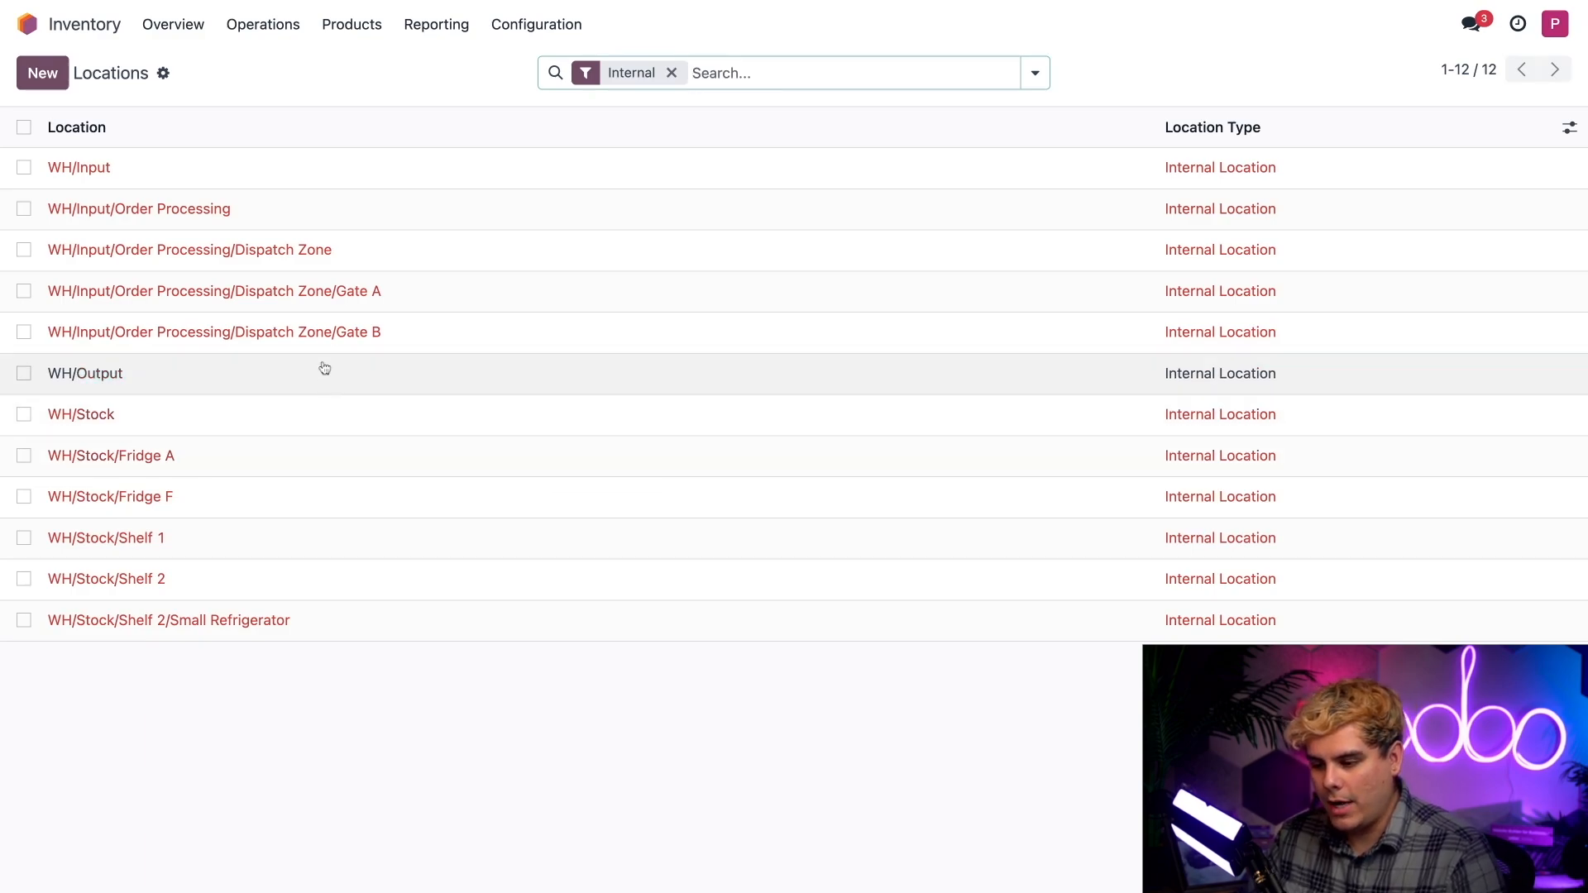
mouse_move(334, 376)
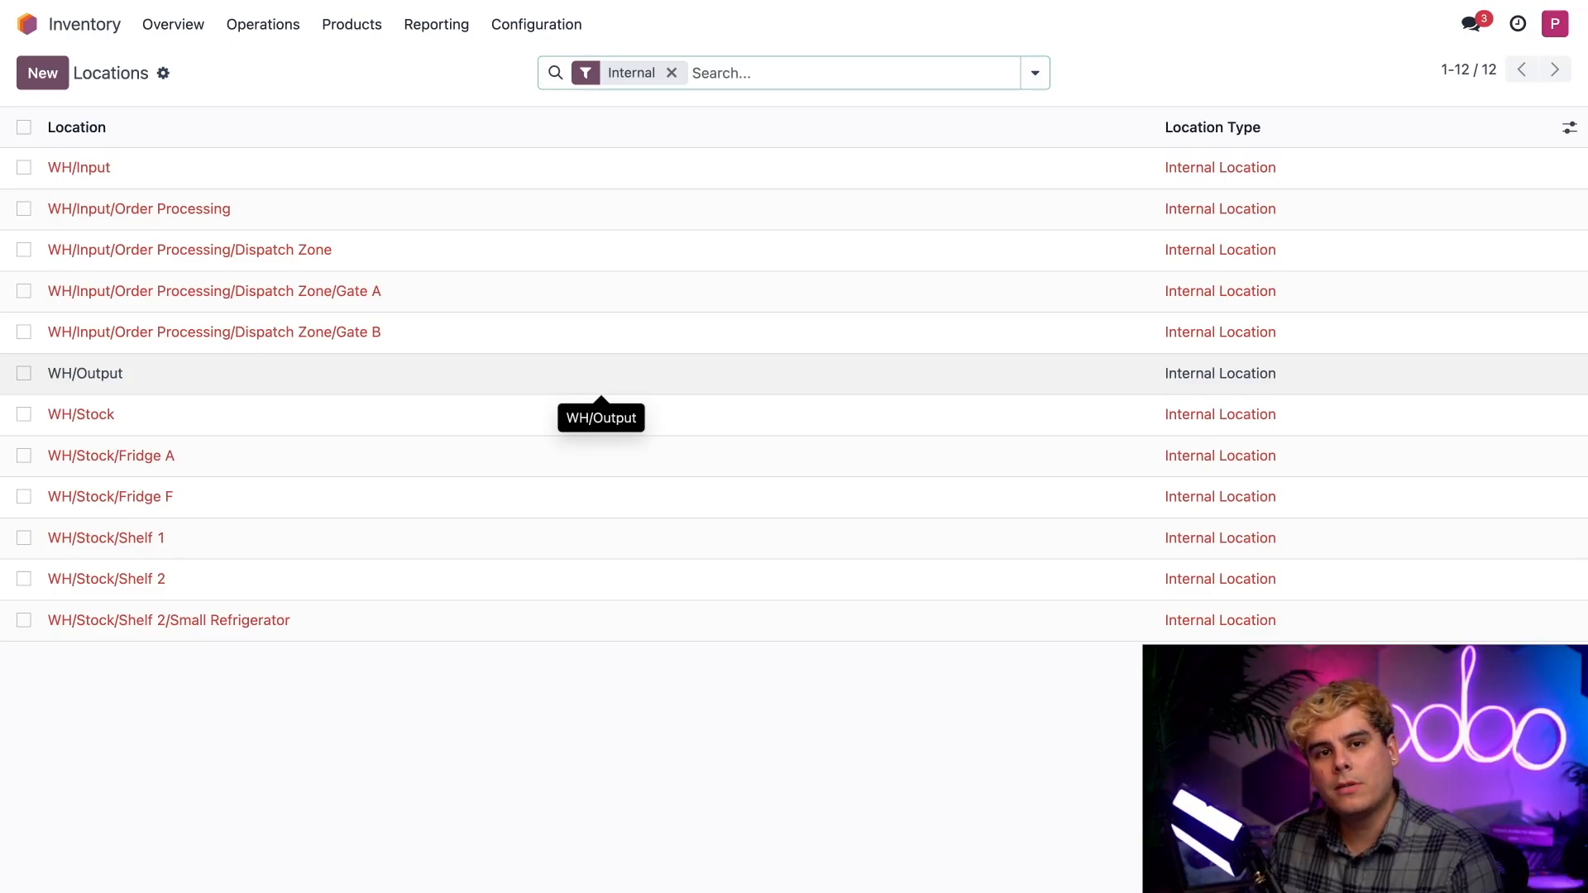
mouse_move(321, 460)
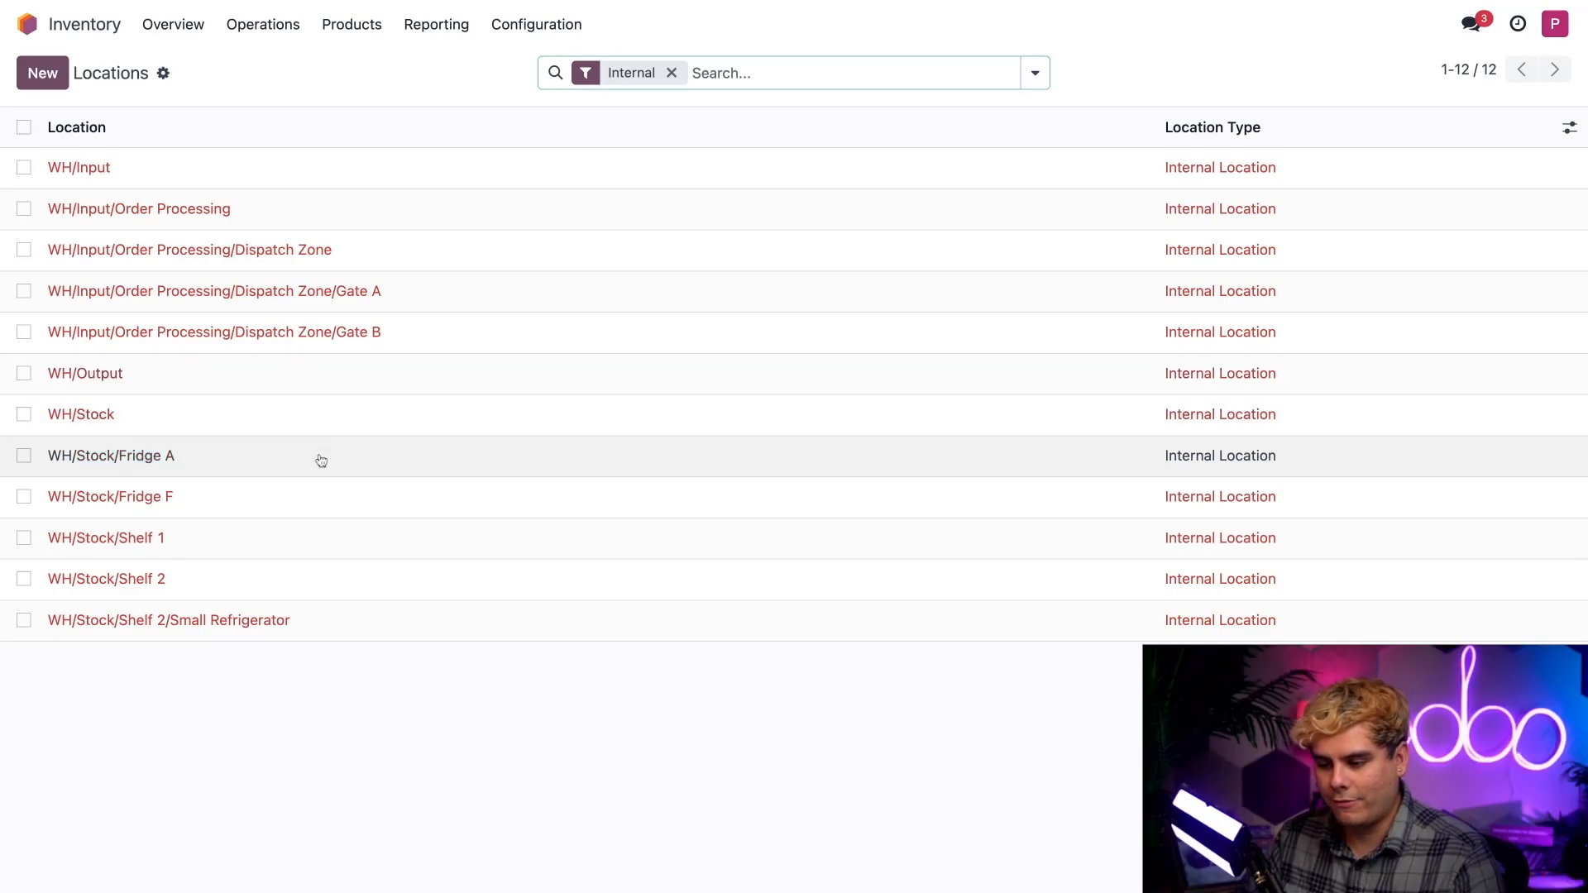
mouse_move(315, 478)
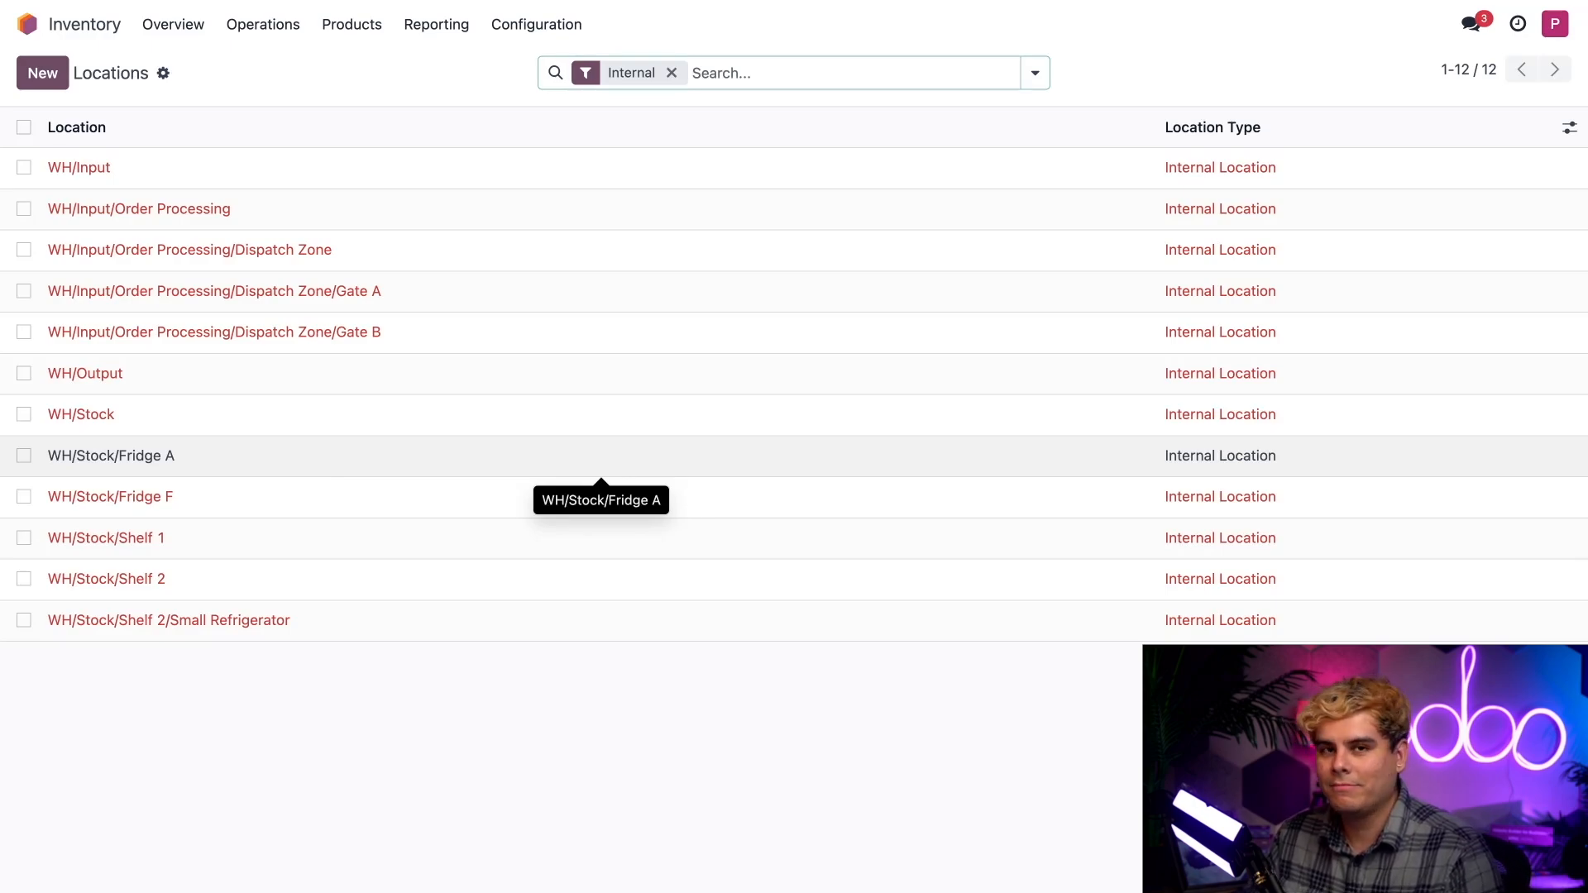
mouse_move(307, 496)
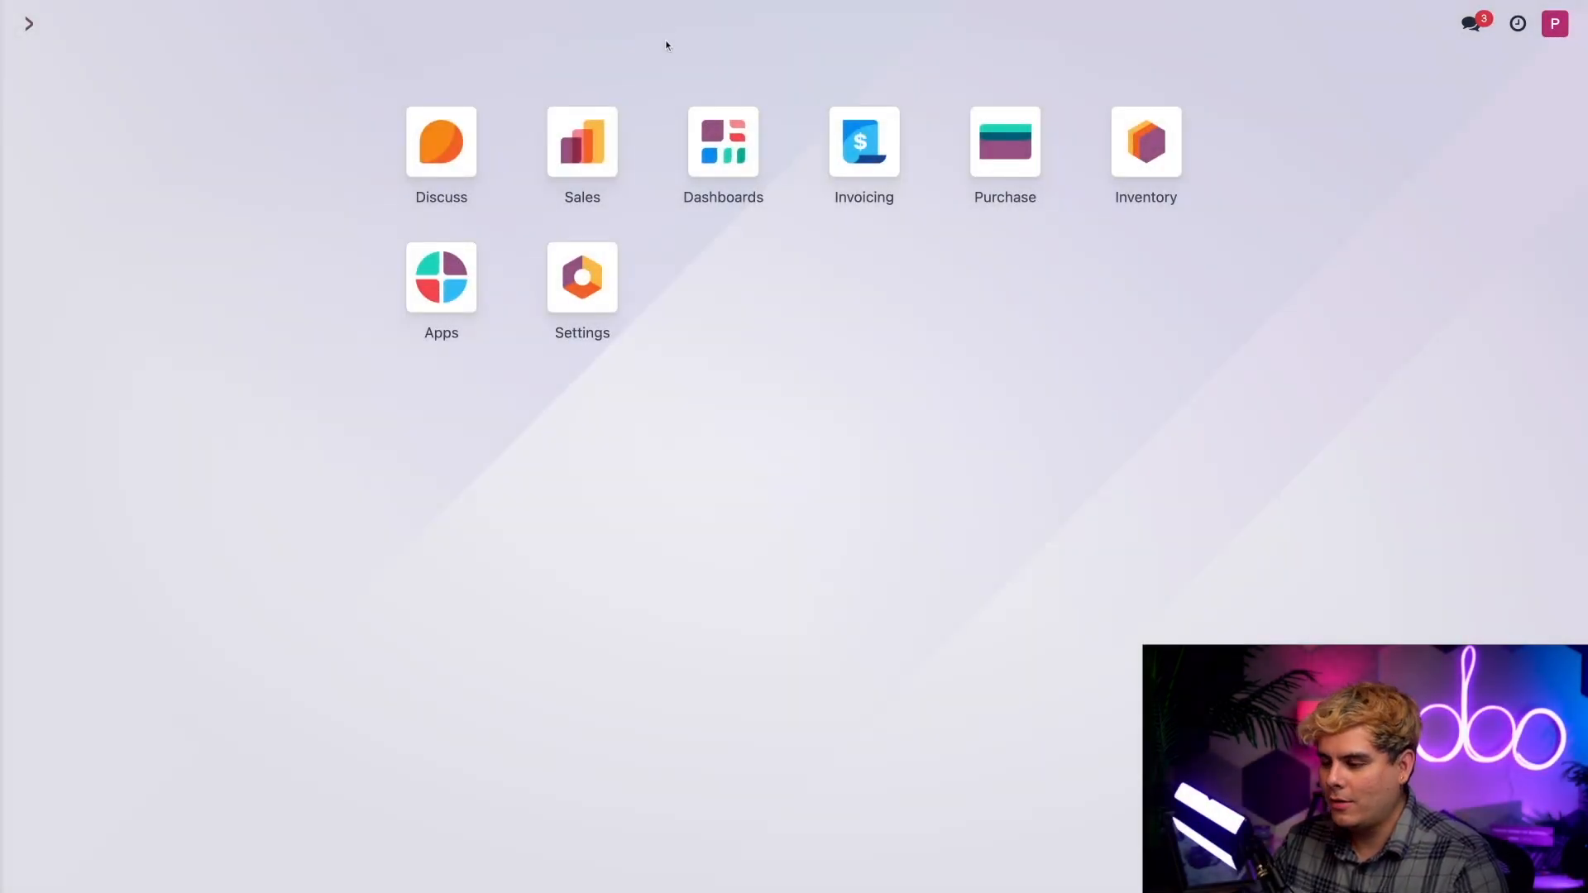
Create a Deco Addict quotation with one Charcuterie and confirm it as order S00036.
click(581, 141)
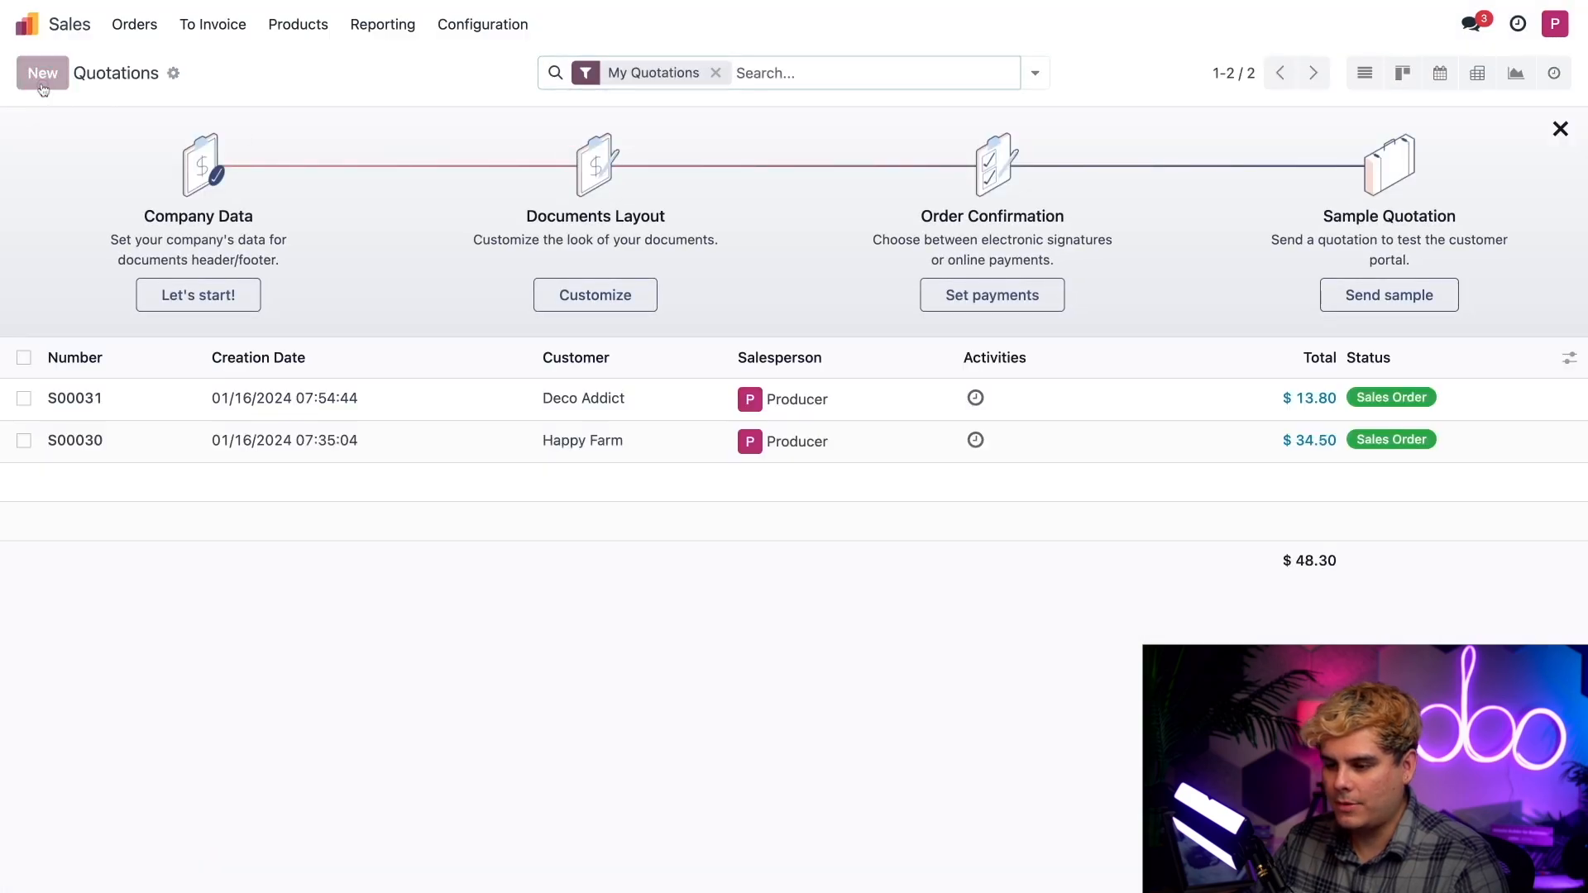
text(deco)
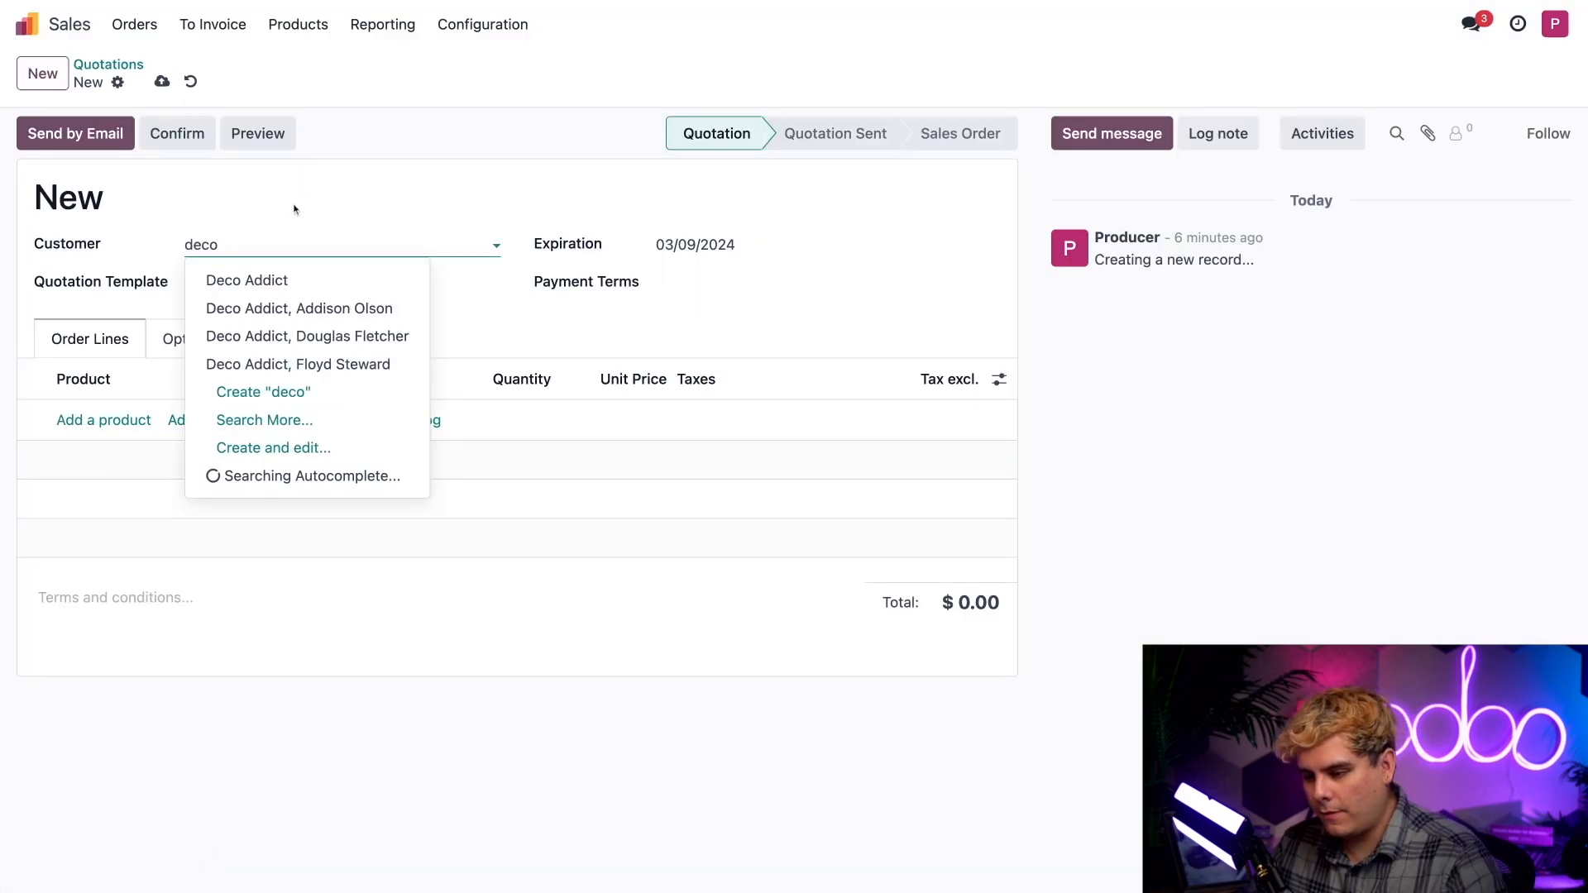
click(246, 280)
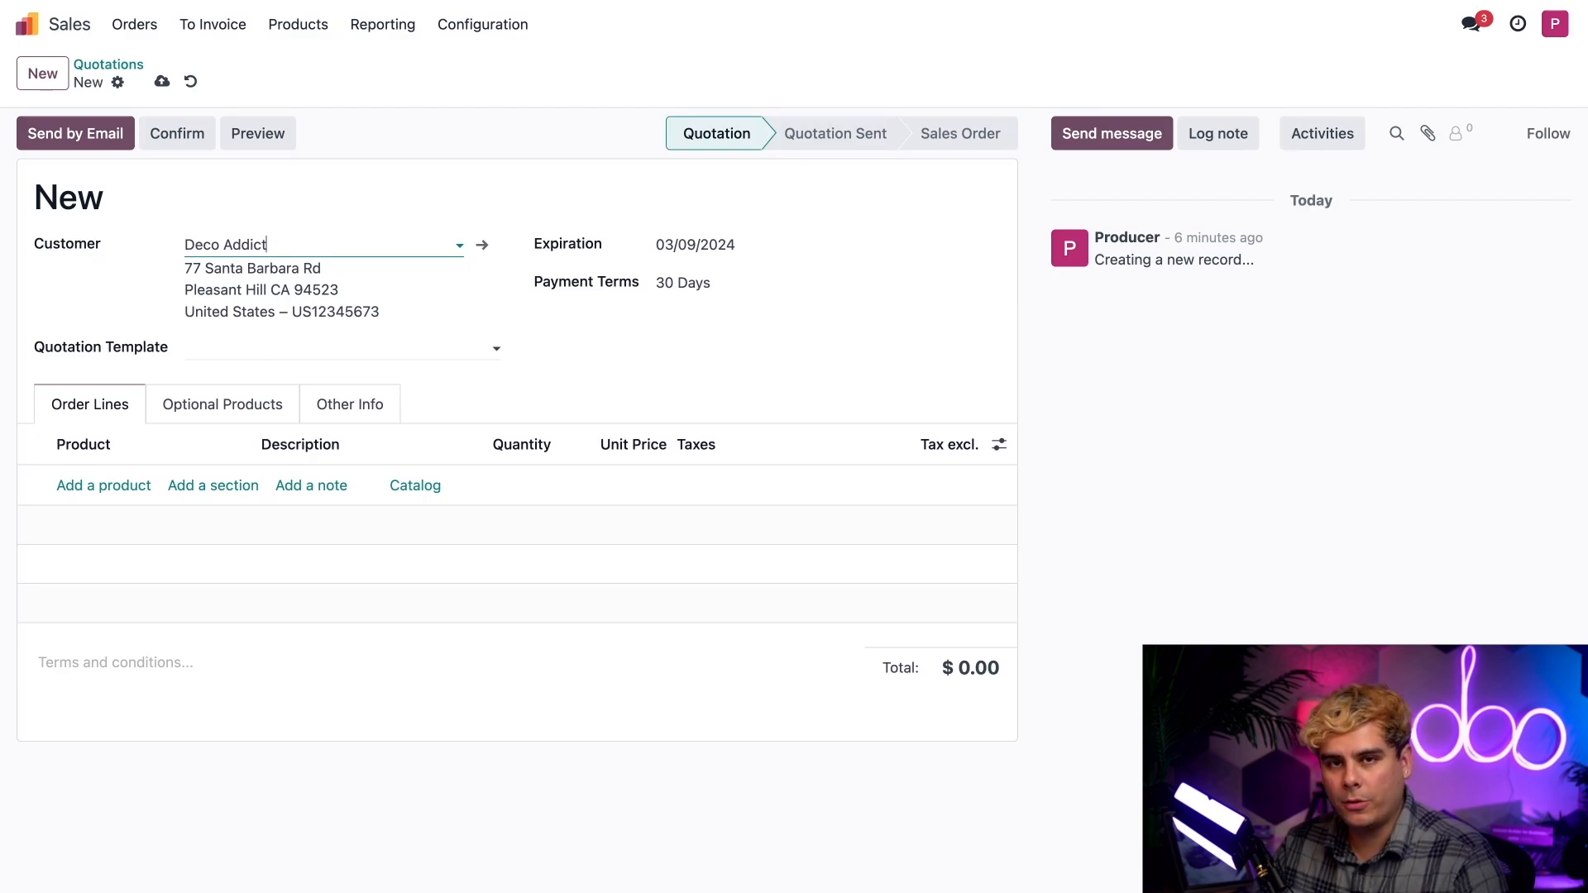
click(102, 486)
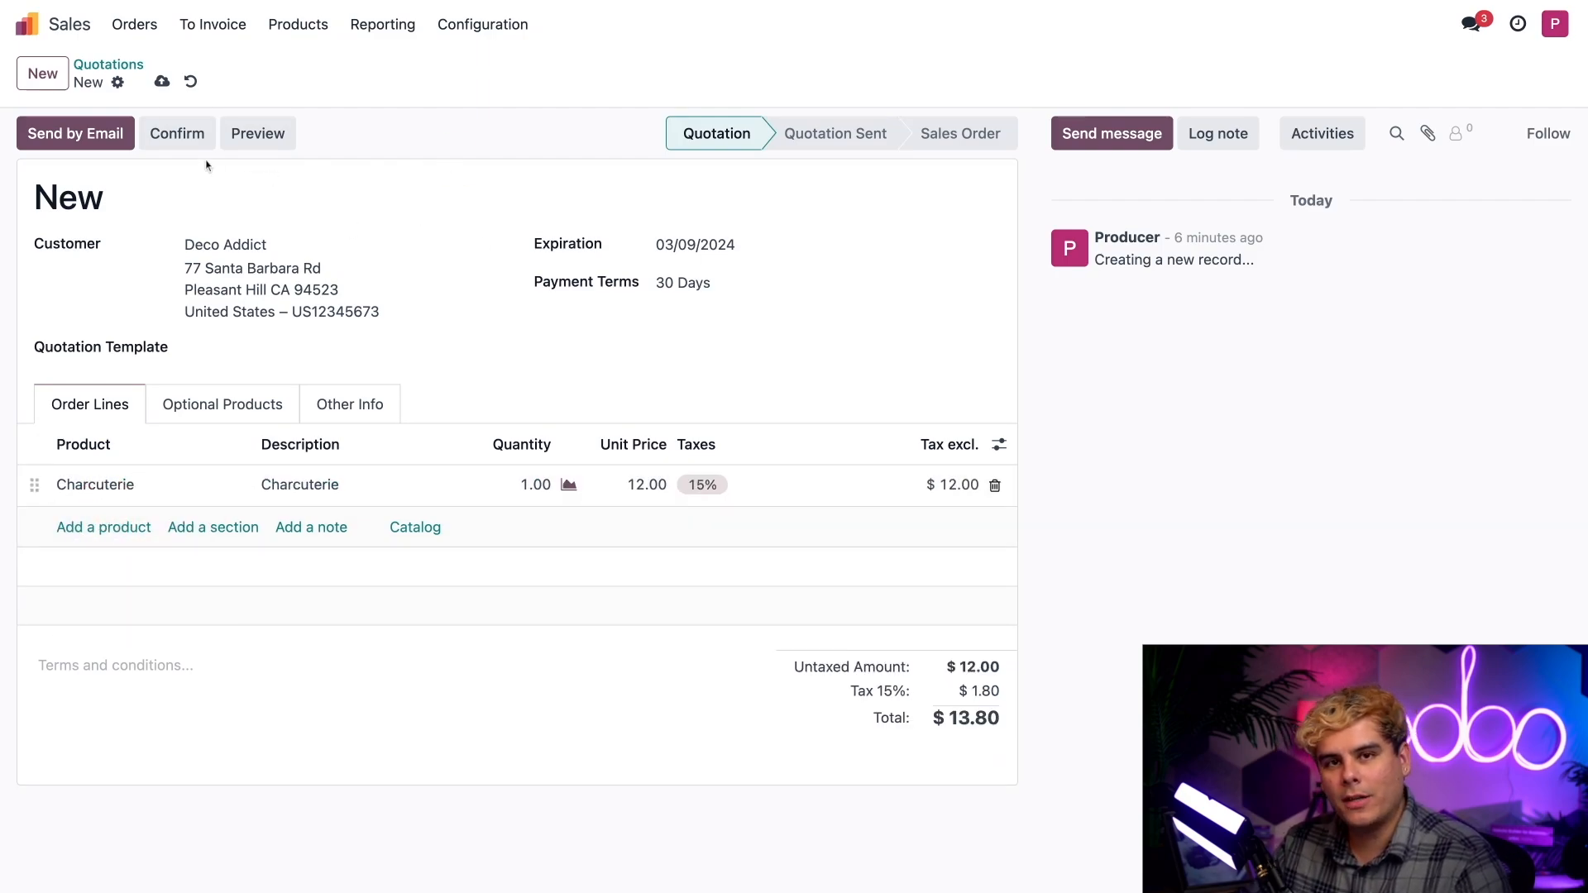
click(176, 133)
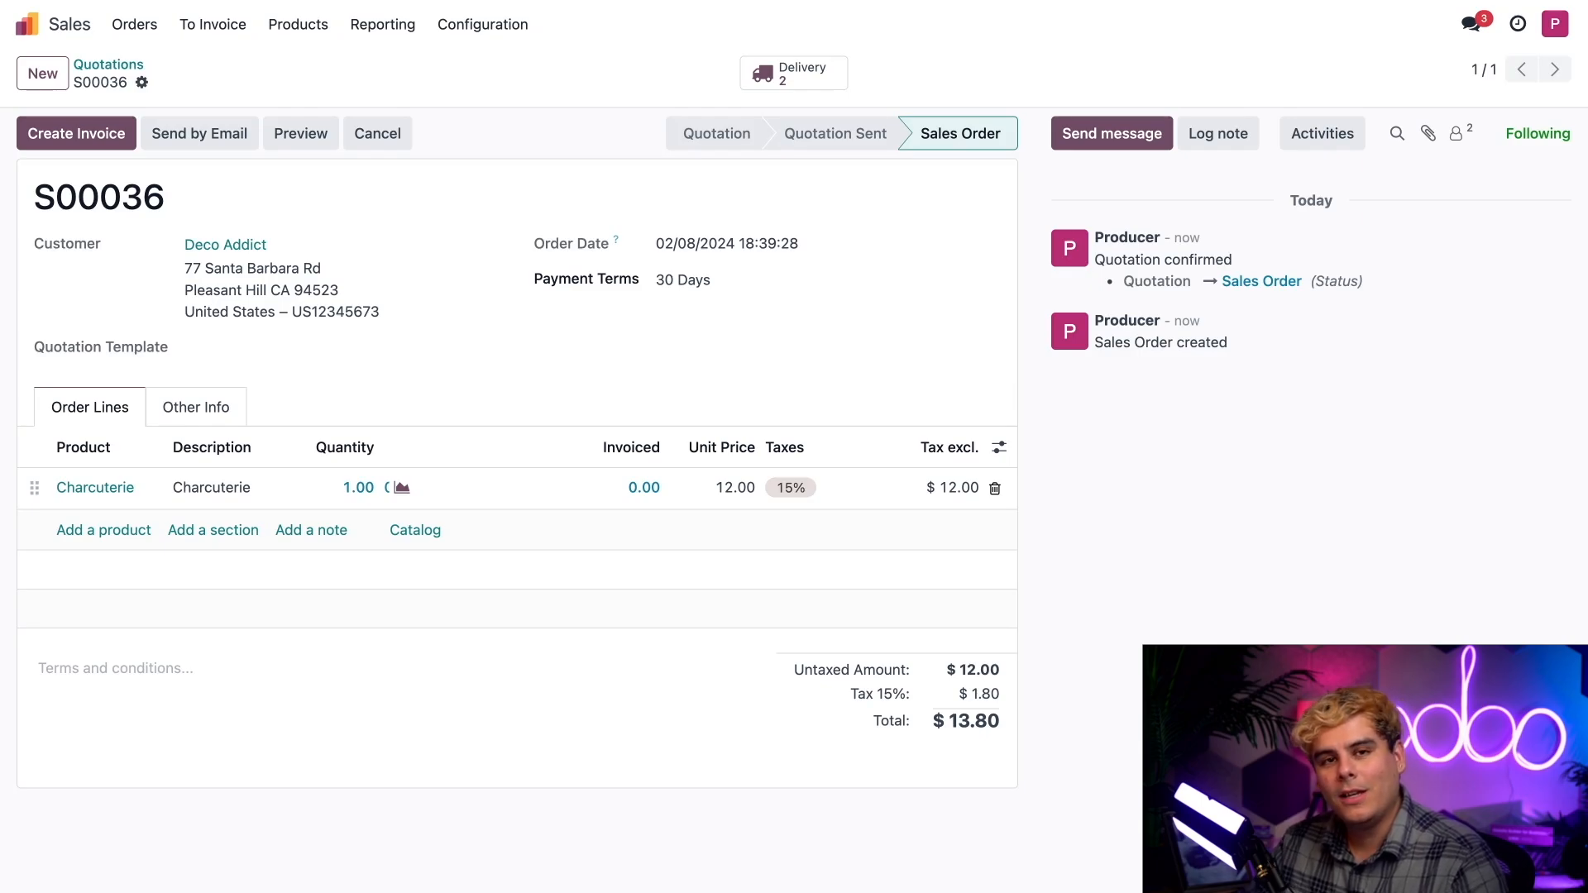
mouse_move(818, 97)
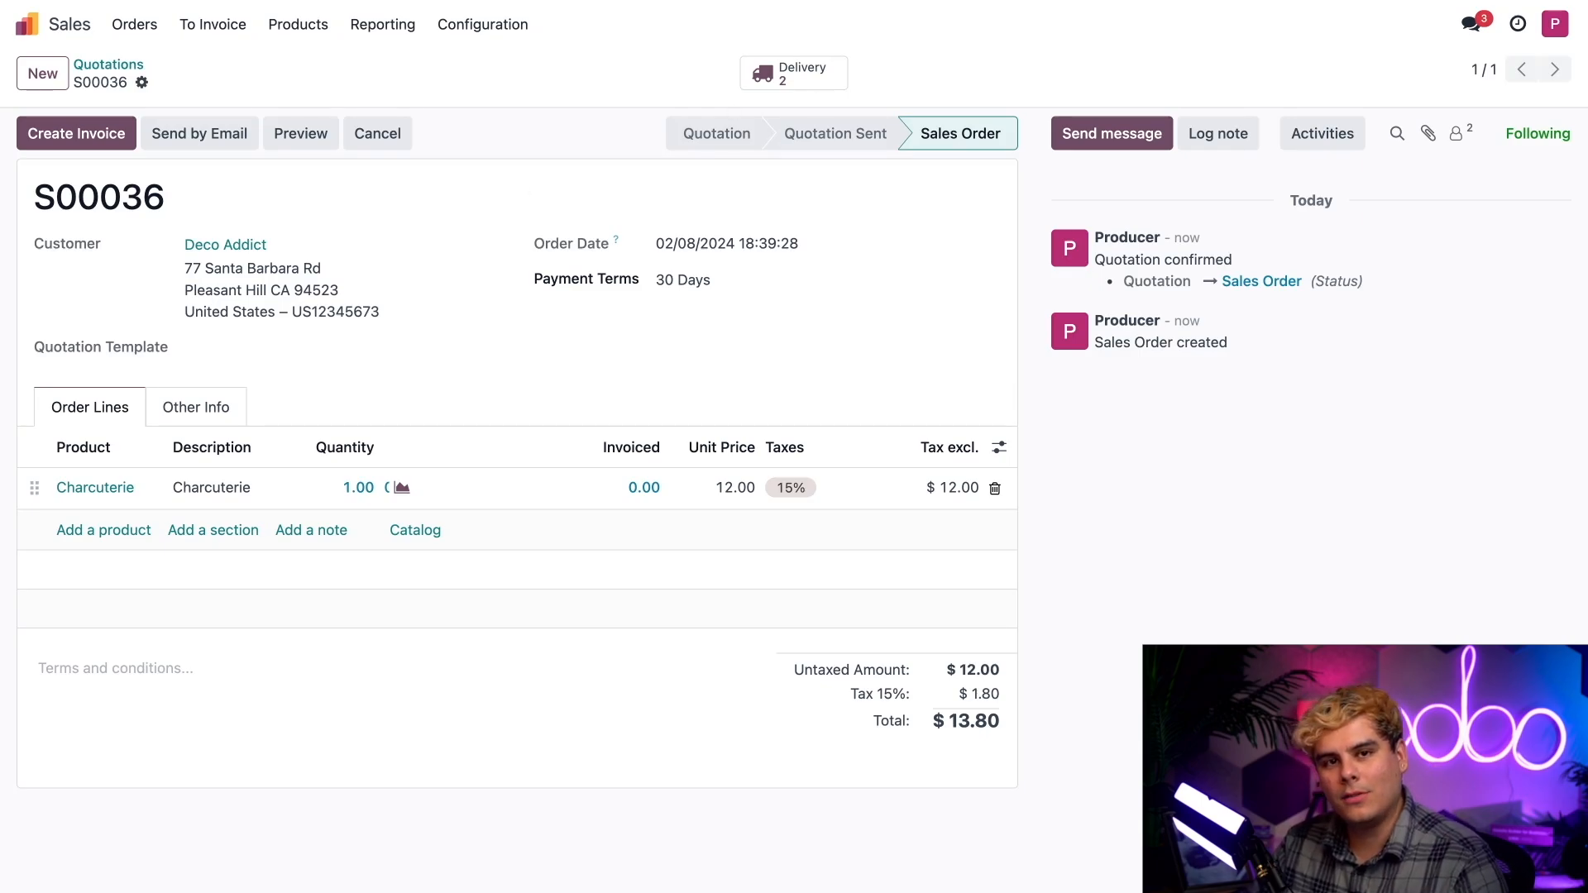
Go from the order's delivery transfers to the ready Pick list showing WH/PICK/00017 and 00018.
click(794, 72)
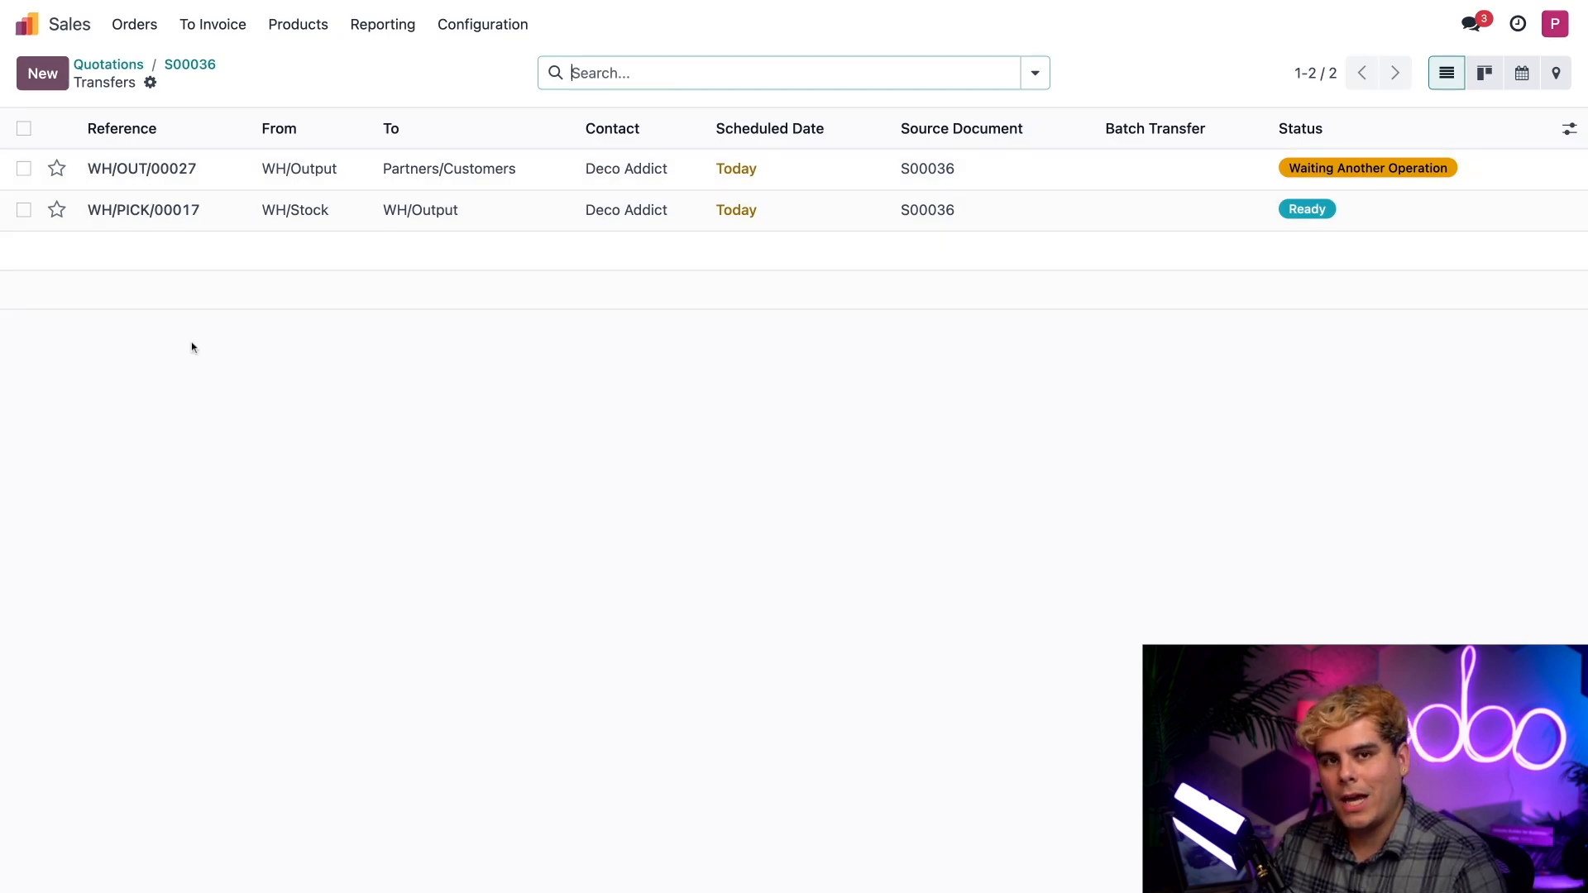
click(144, 209)
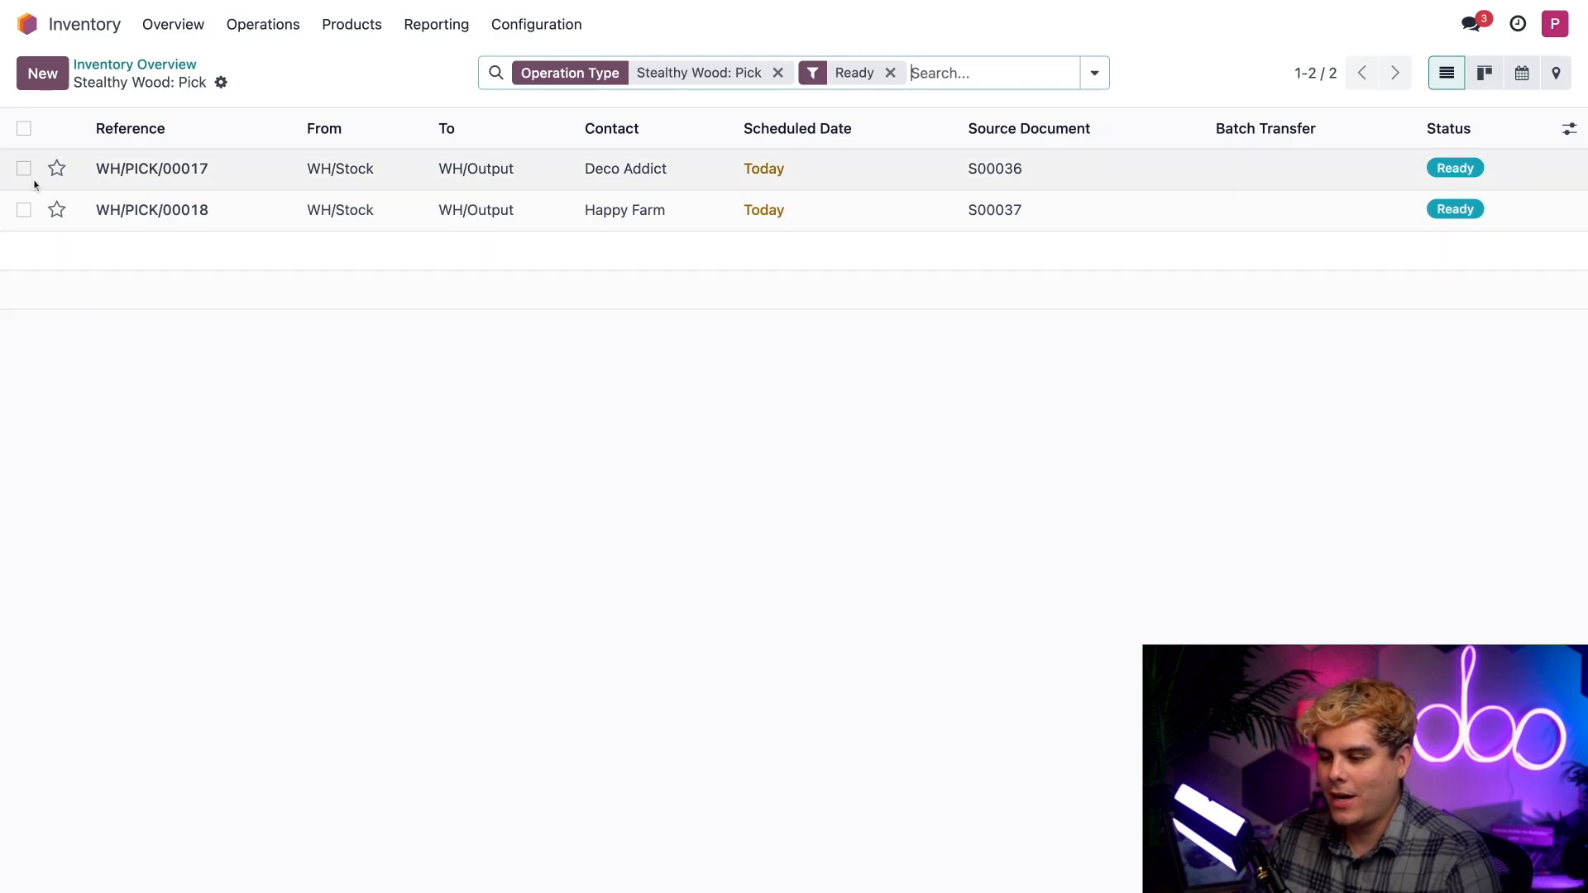
Select WH/PICK/00017 and WH/PICK/00018 and add them to new batch BATCH/00007.
click(23, 168)
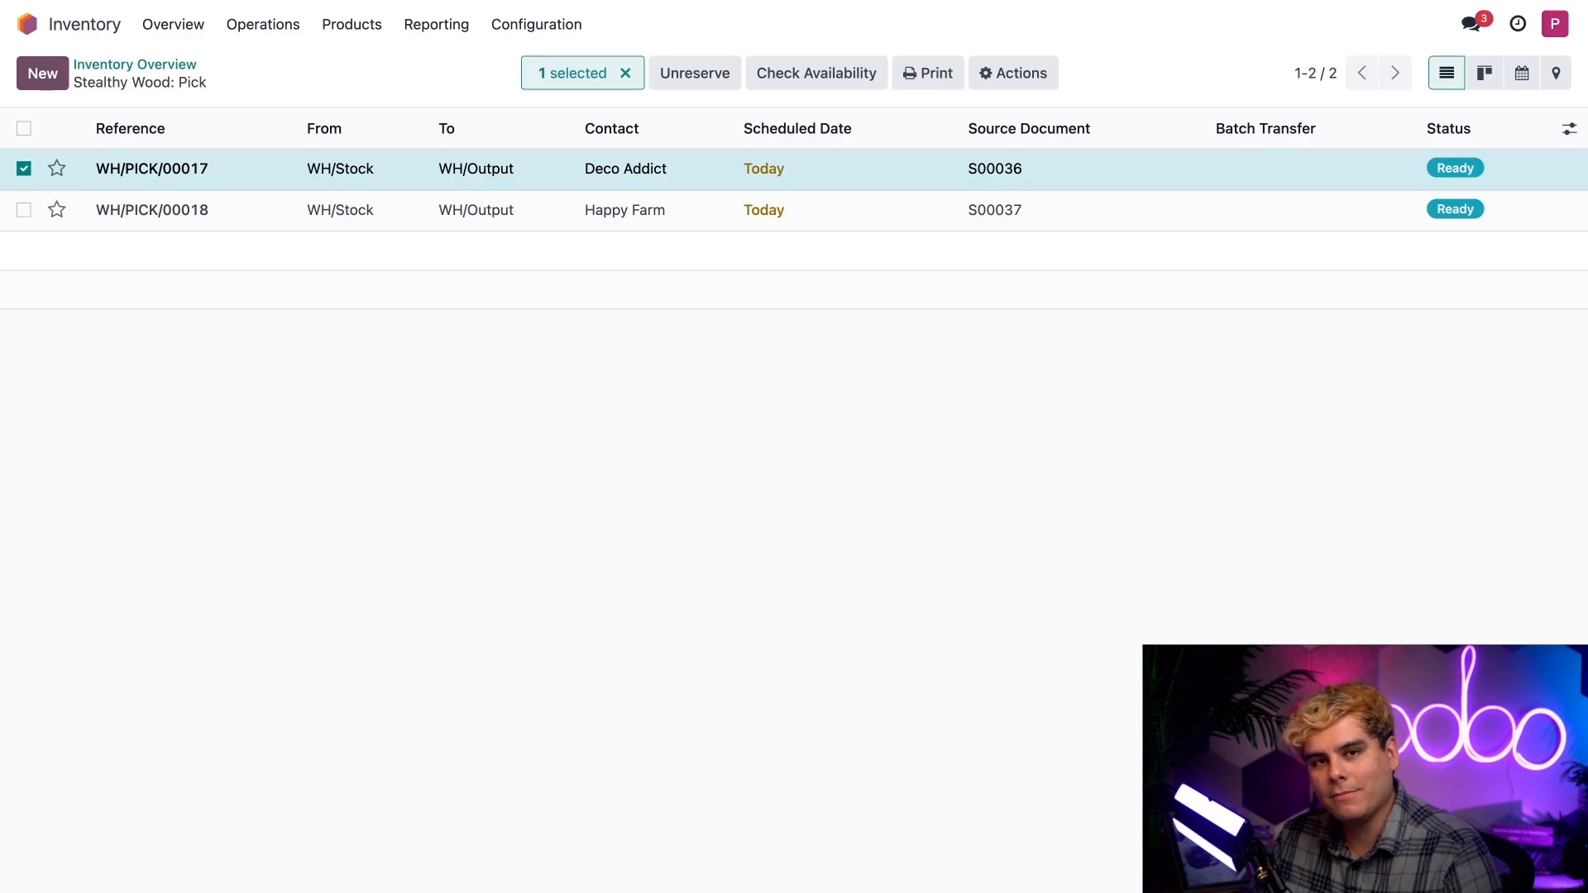
click(24, 210)
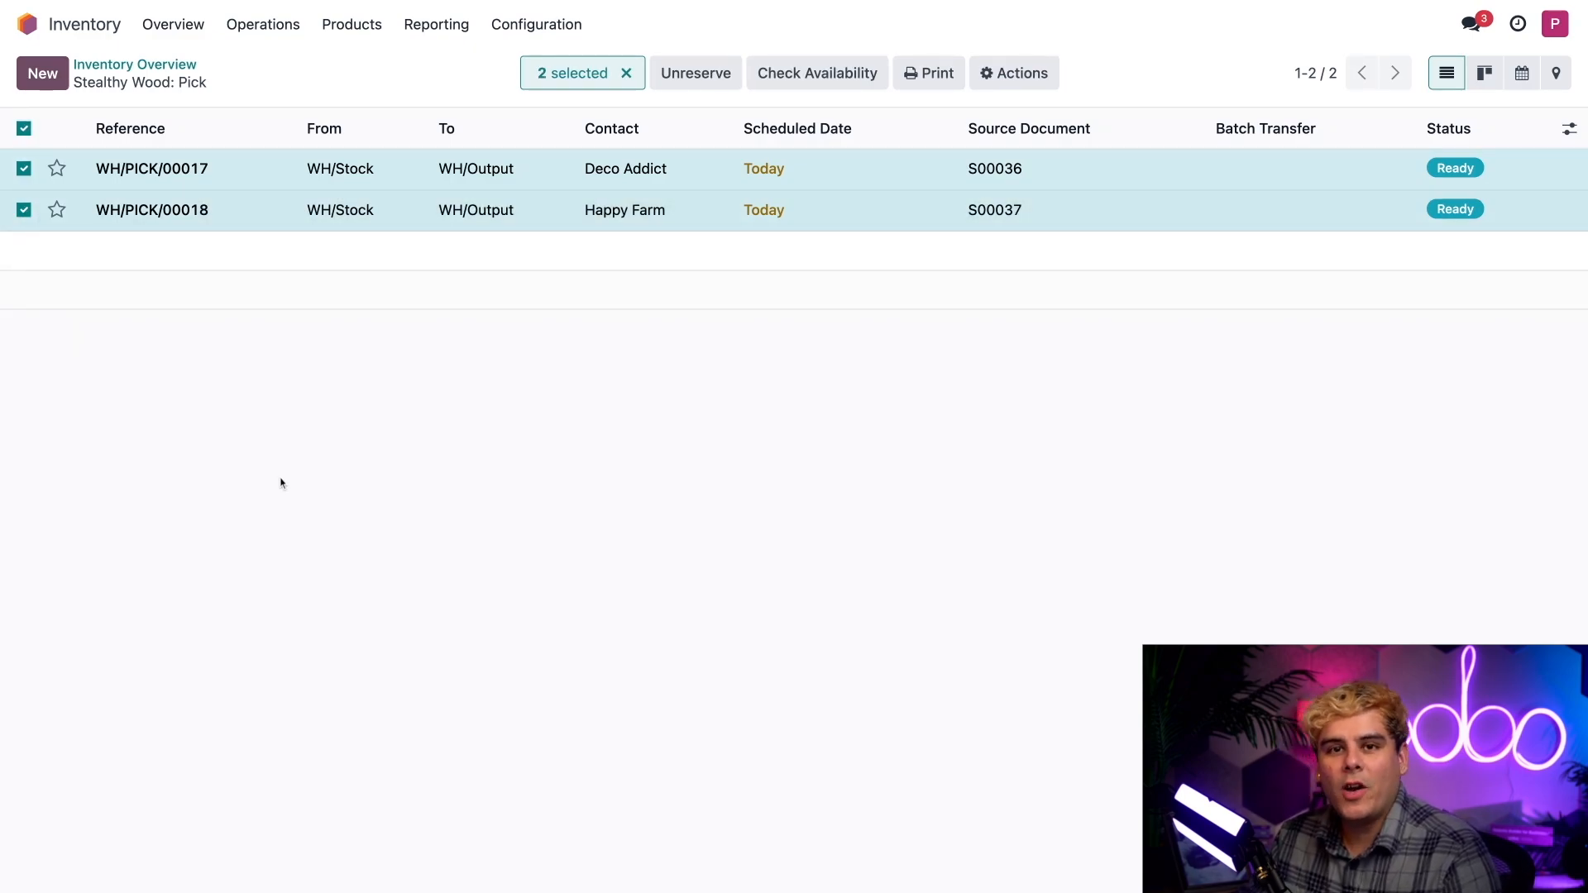
click(1012, 73)
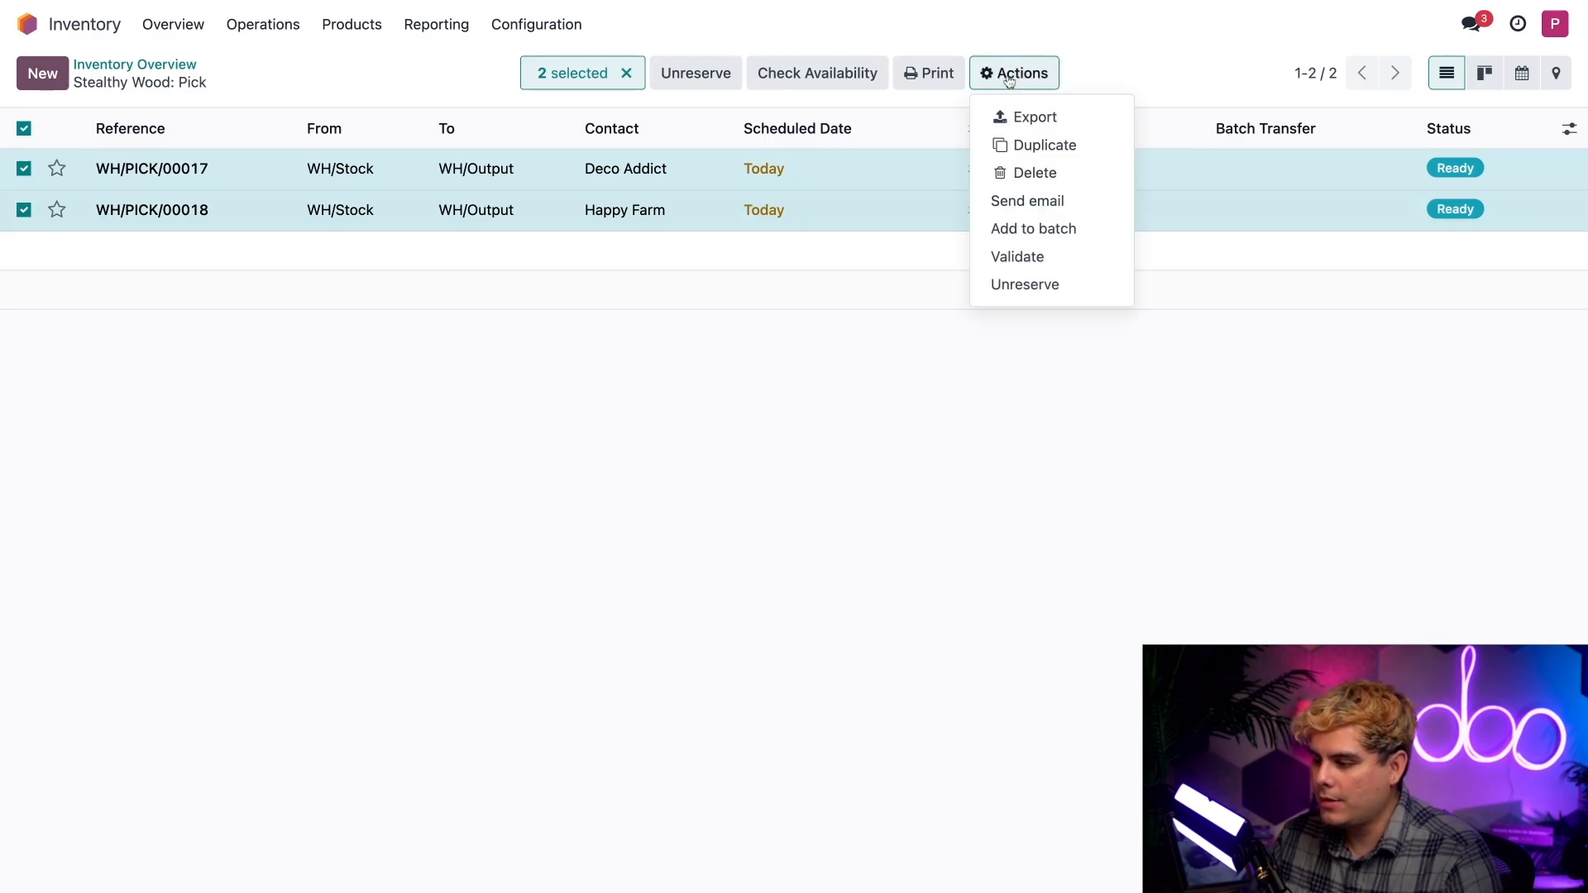
click(1034, 228)
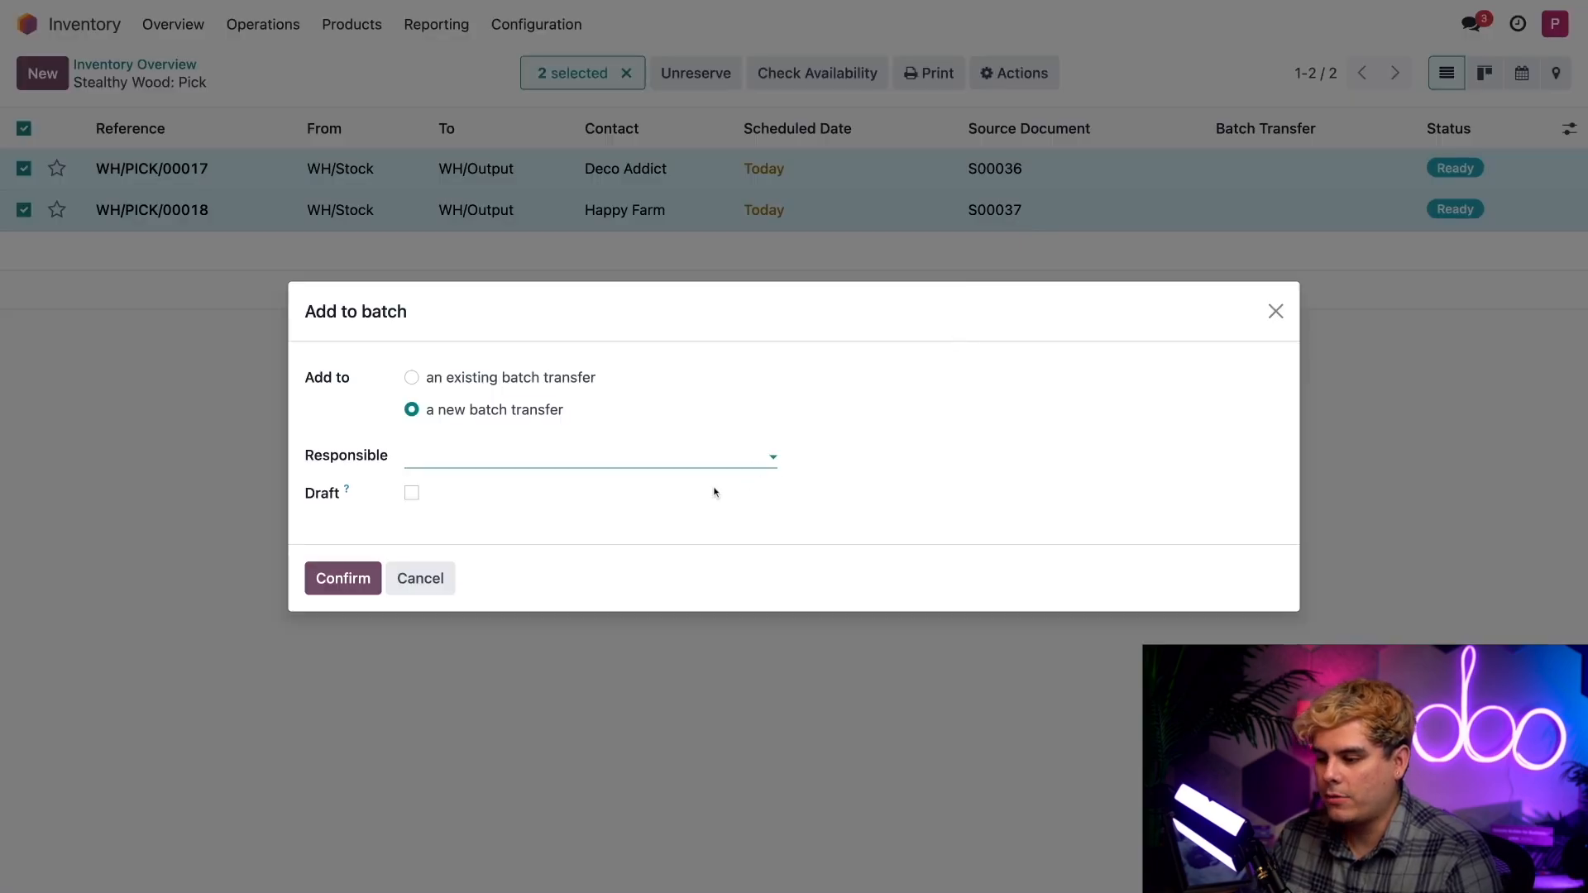
click(343, 579)
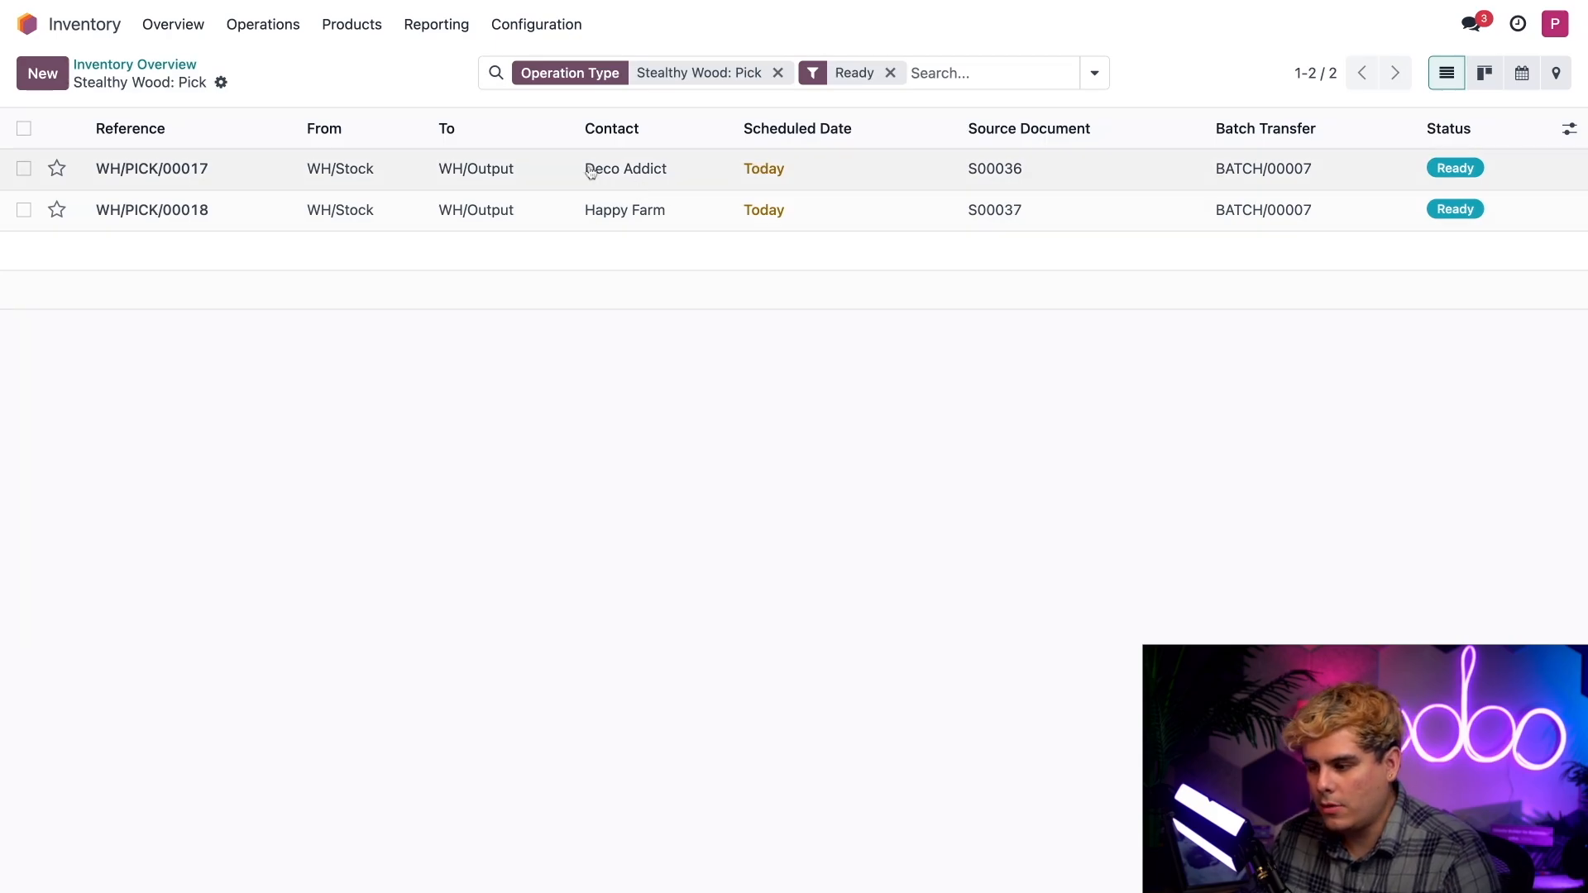
Open BATCH/00007 from picking WH/PICK/00017 and validate the whole batch.
click(151, 168)
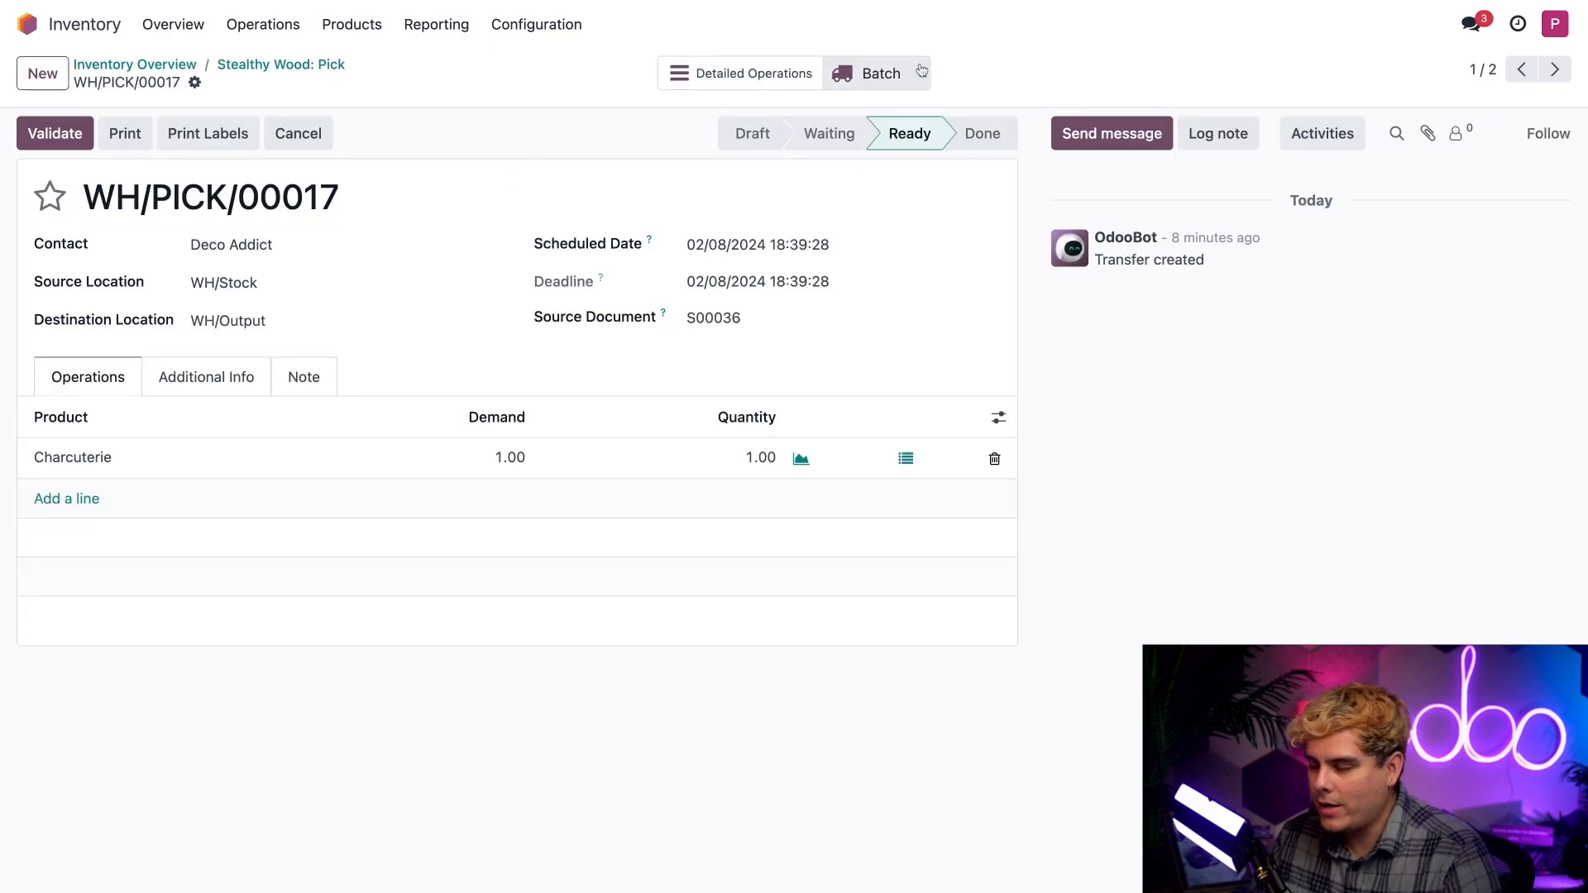
click(867, 73)
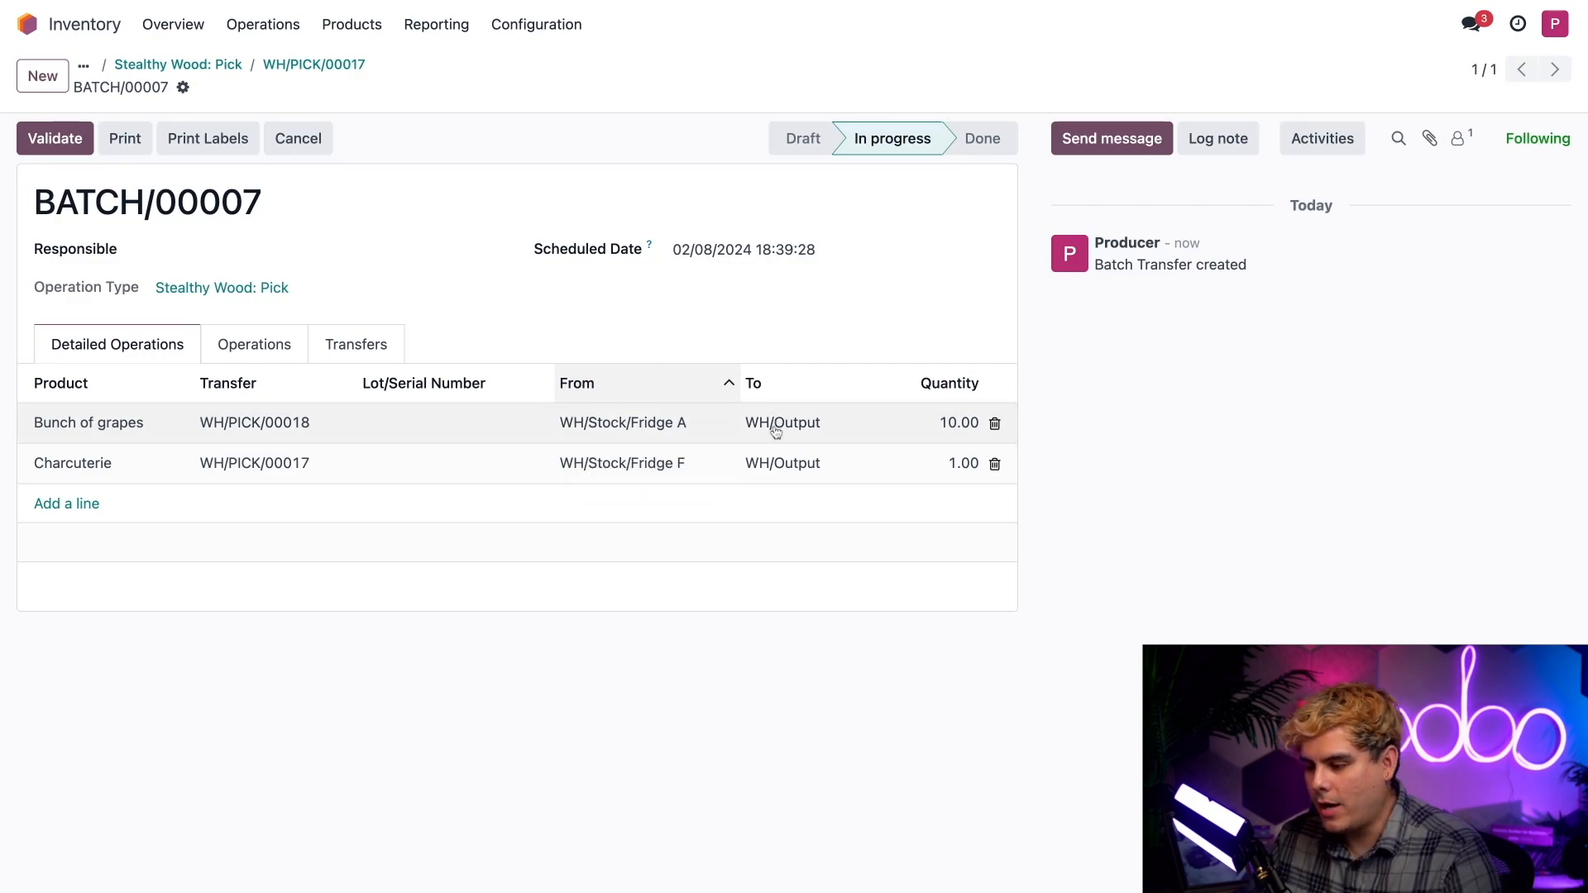
mouse_move(782, 423)
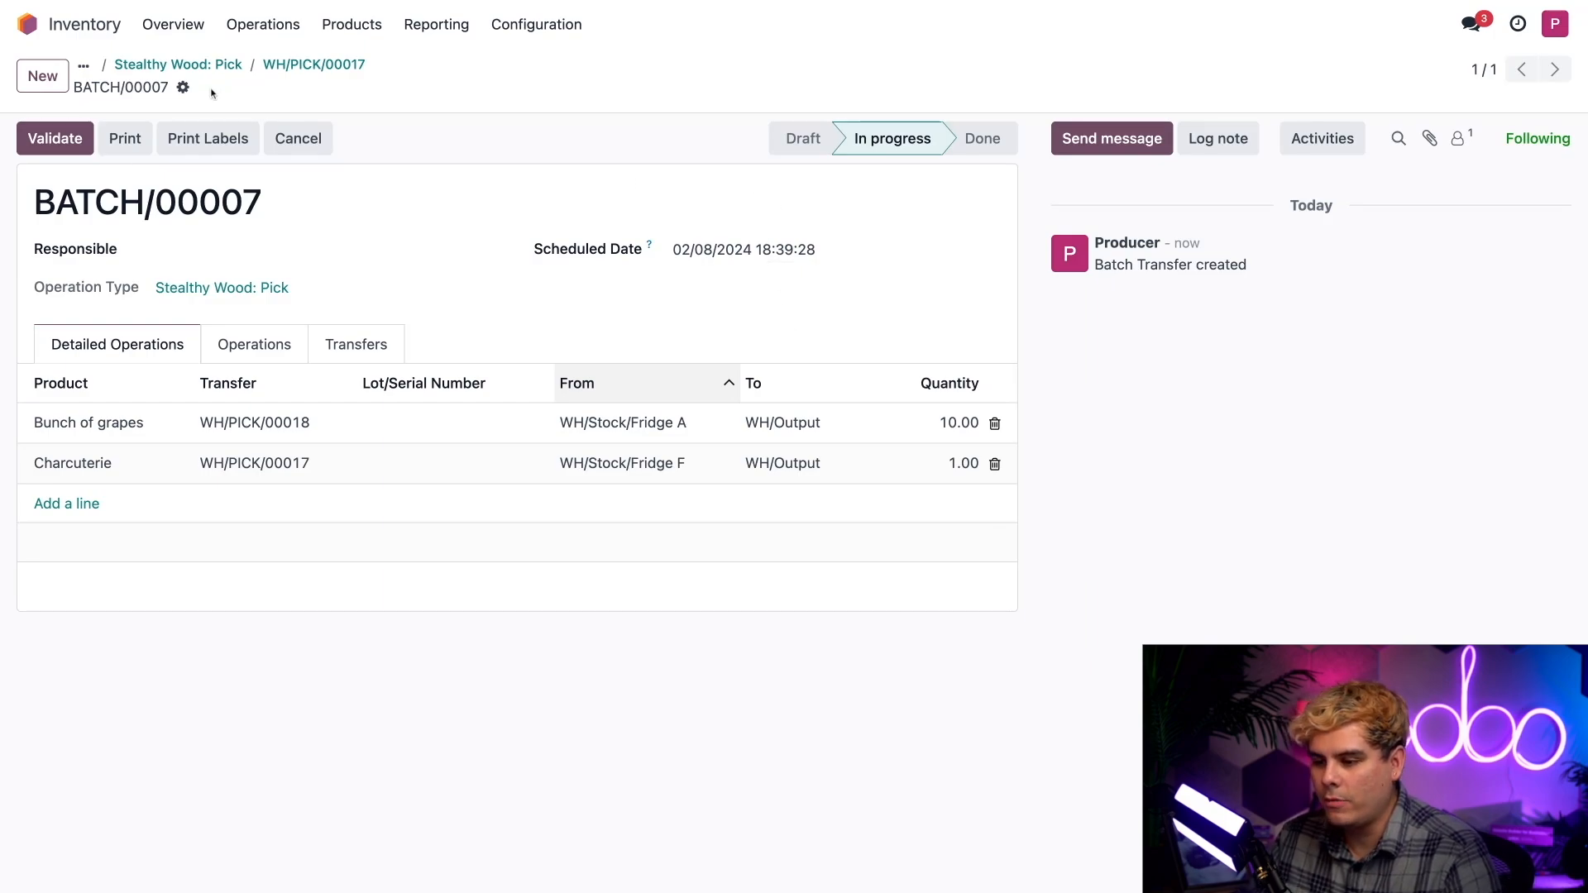
click(183, 87)
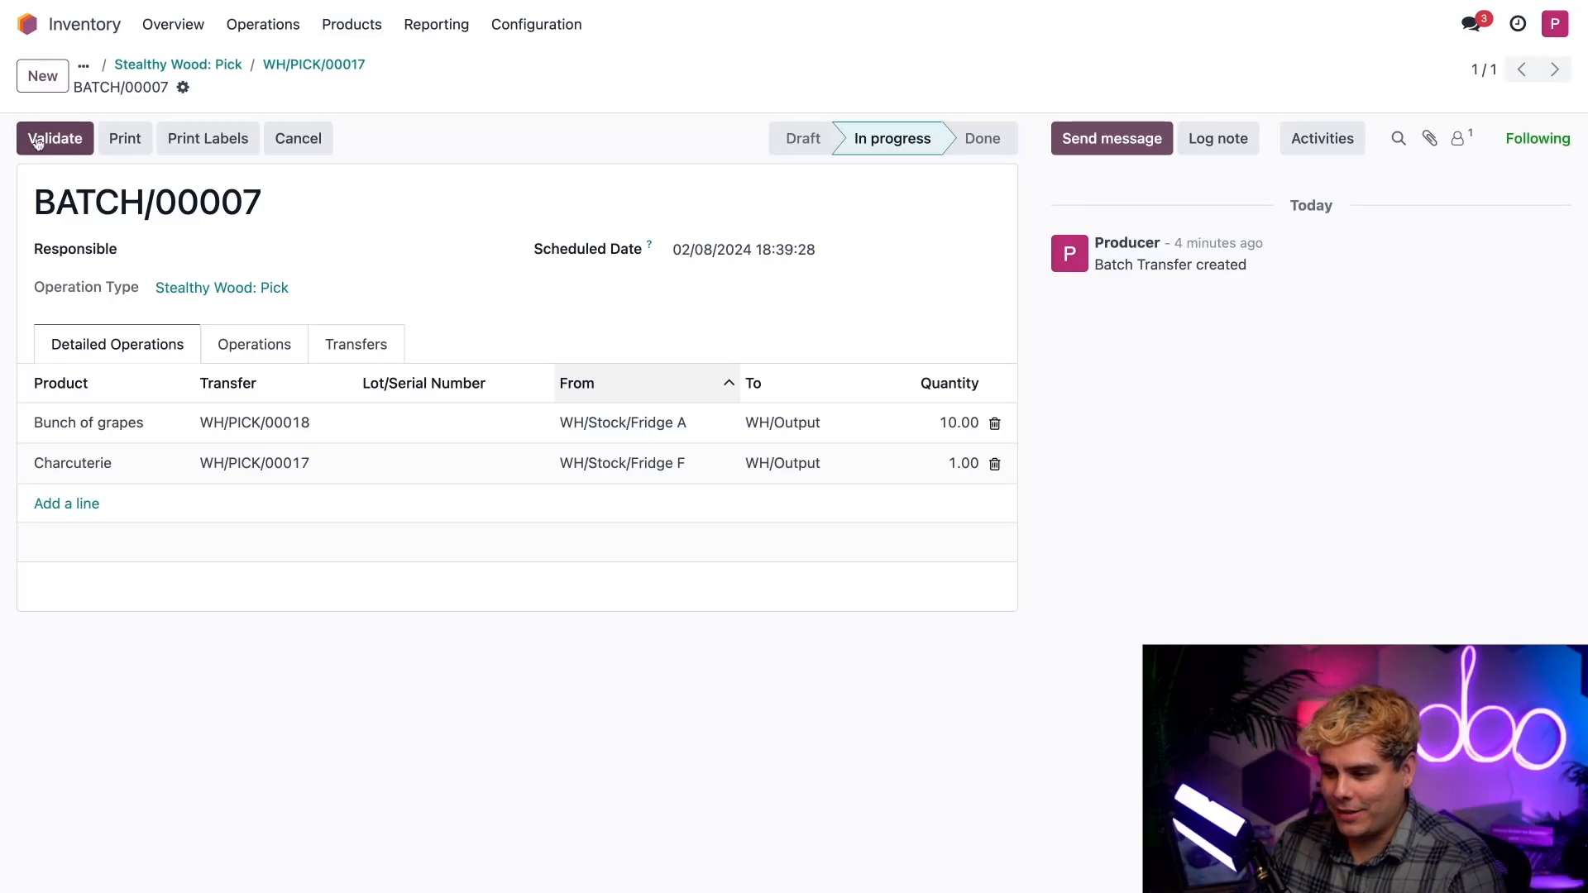
click(55, 138)
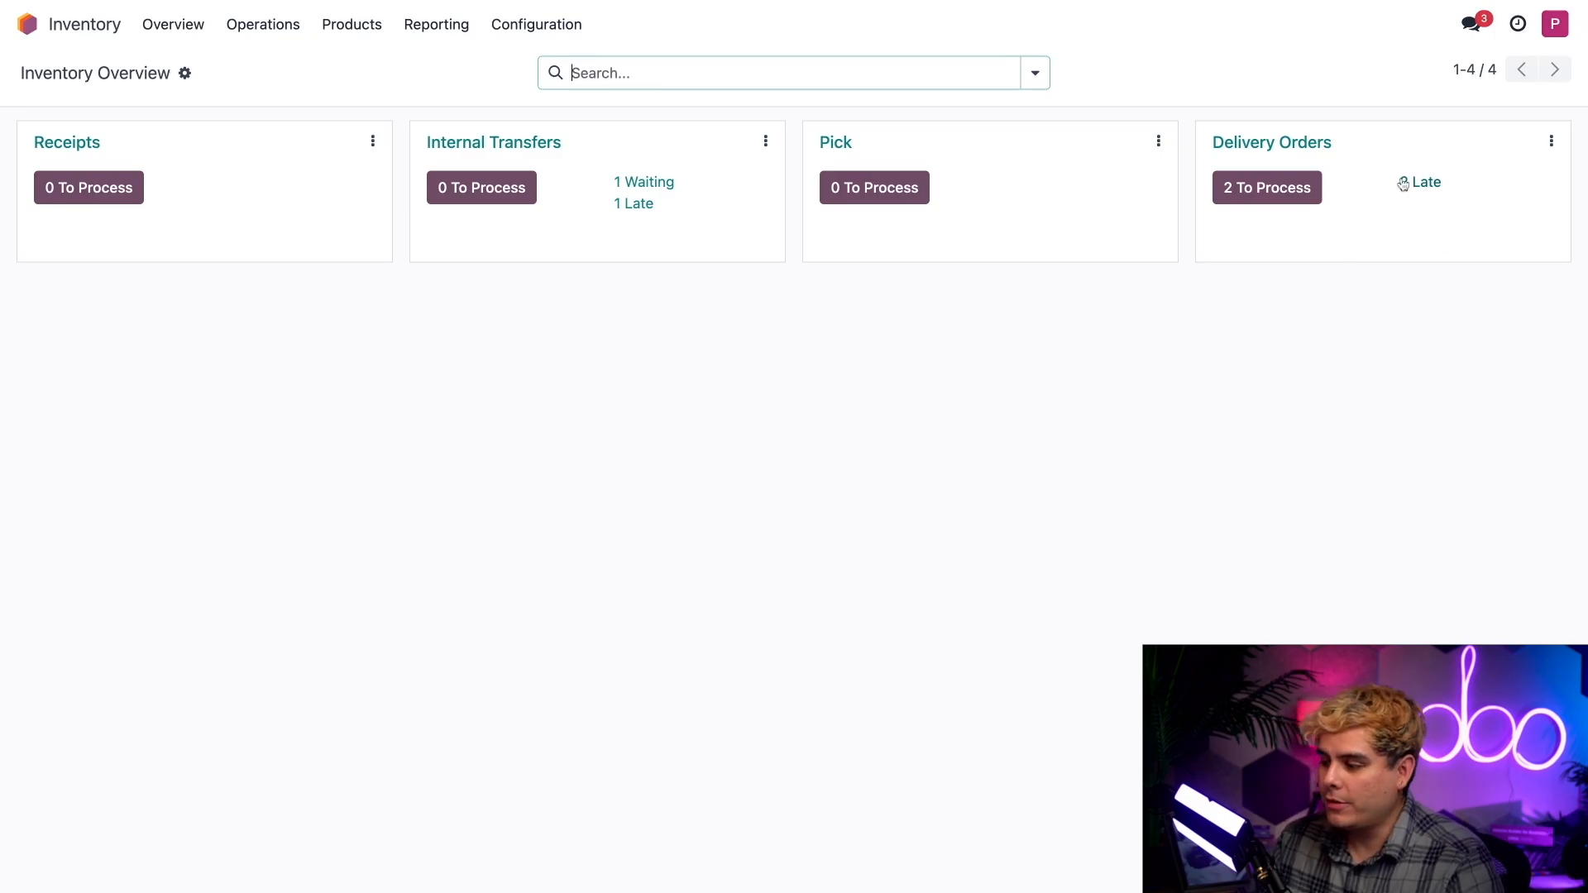
Open delivery order WH/OUT/00027 from the two orders to process and validate it.
click(1266, 188)
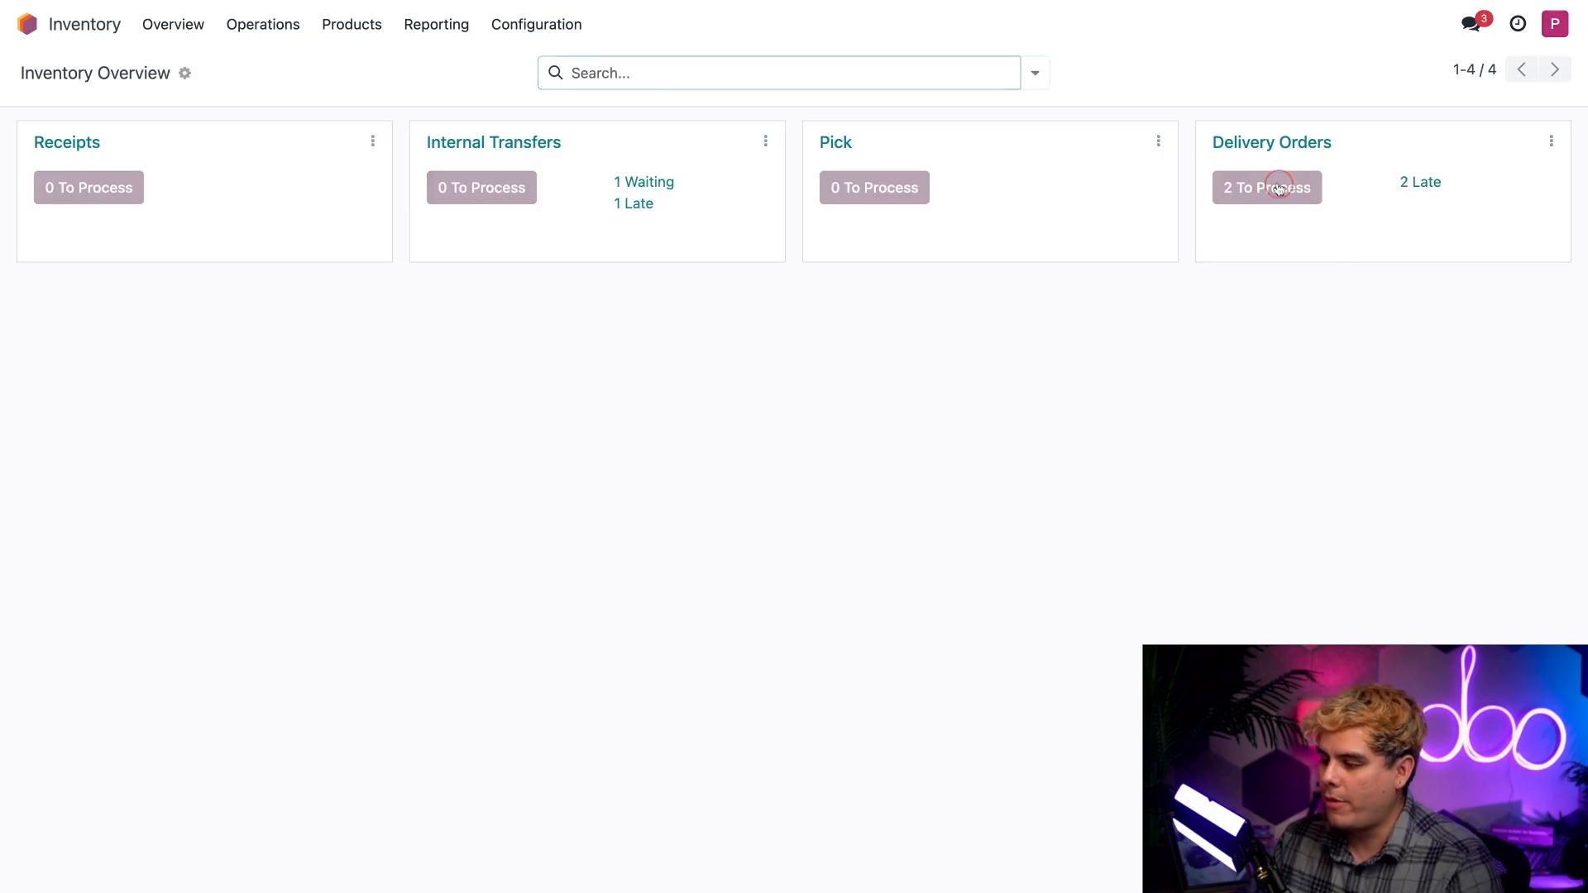
click(1265, 188)
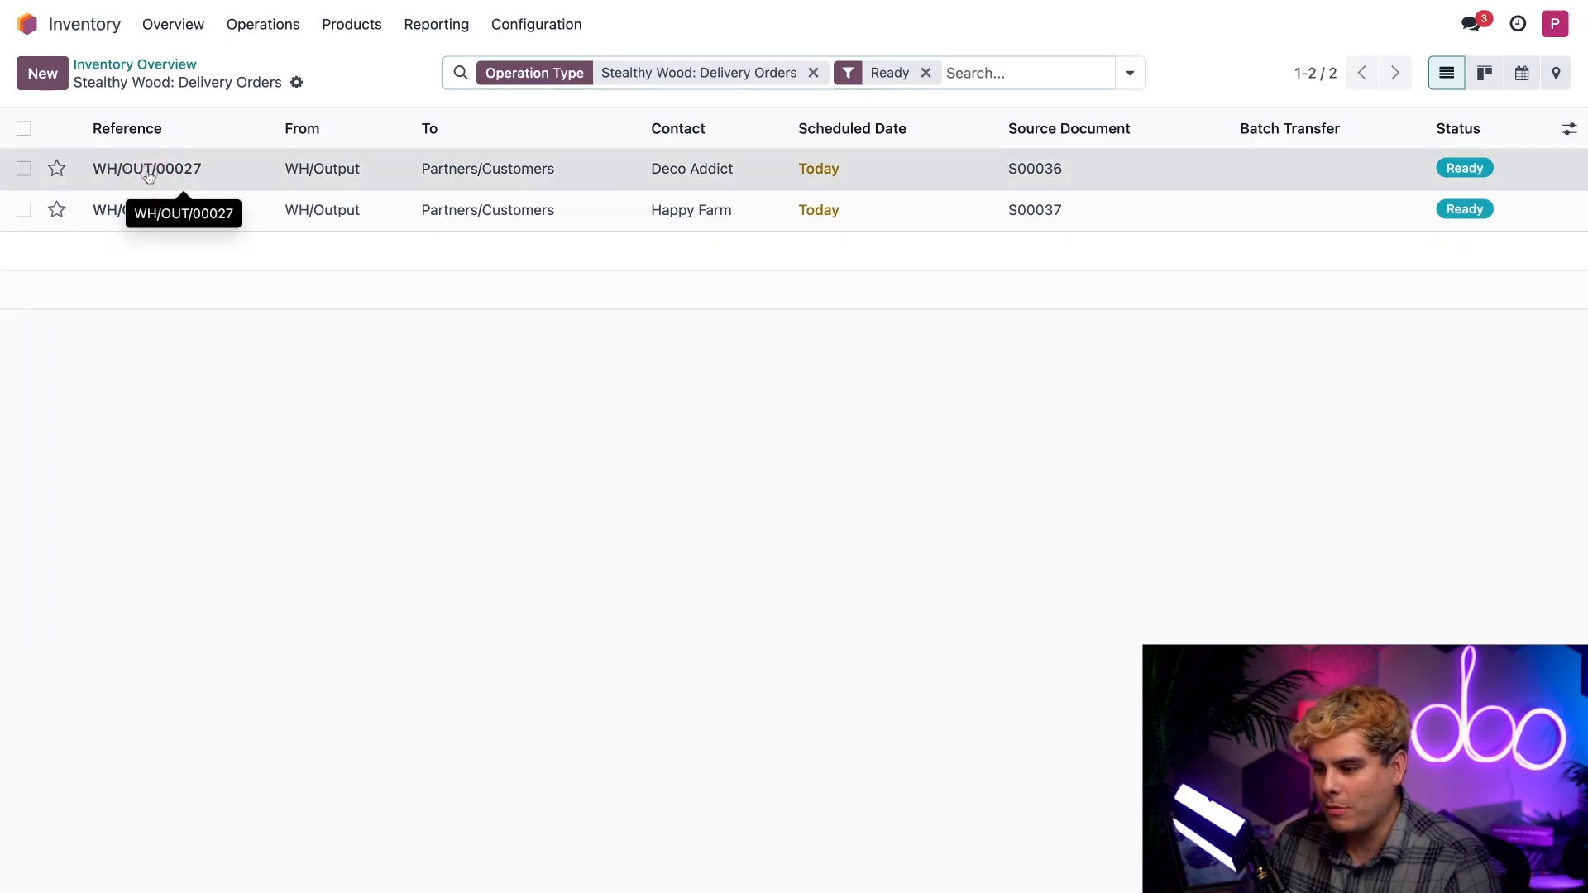
click(146, 168)
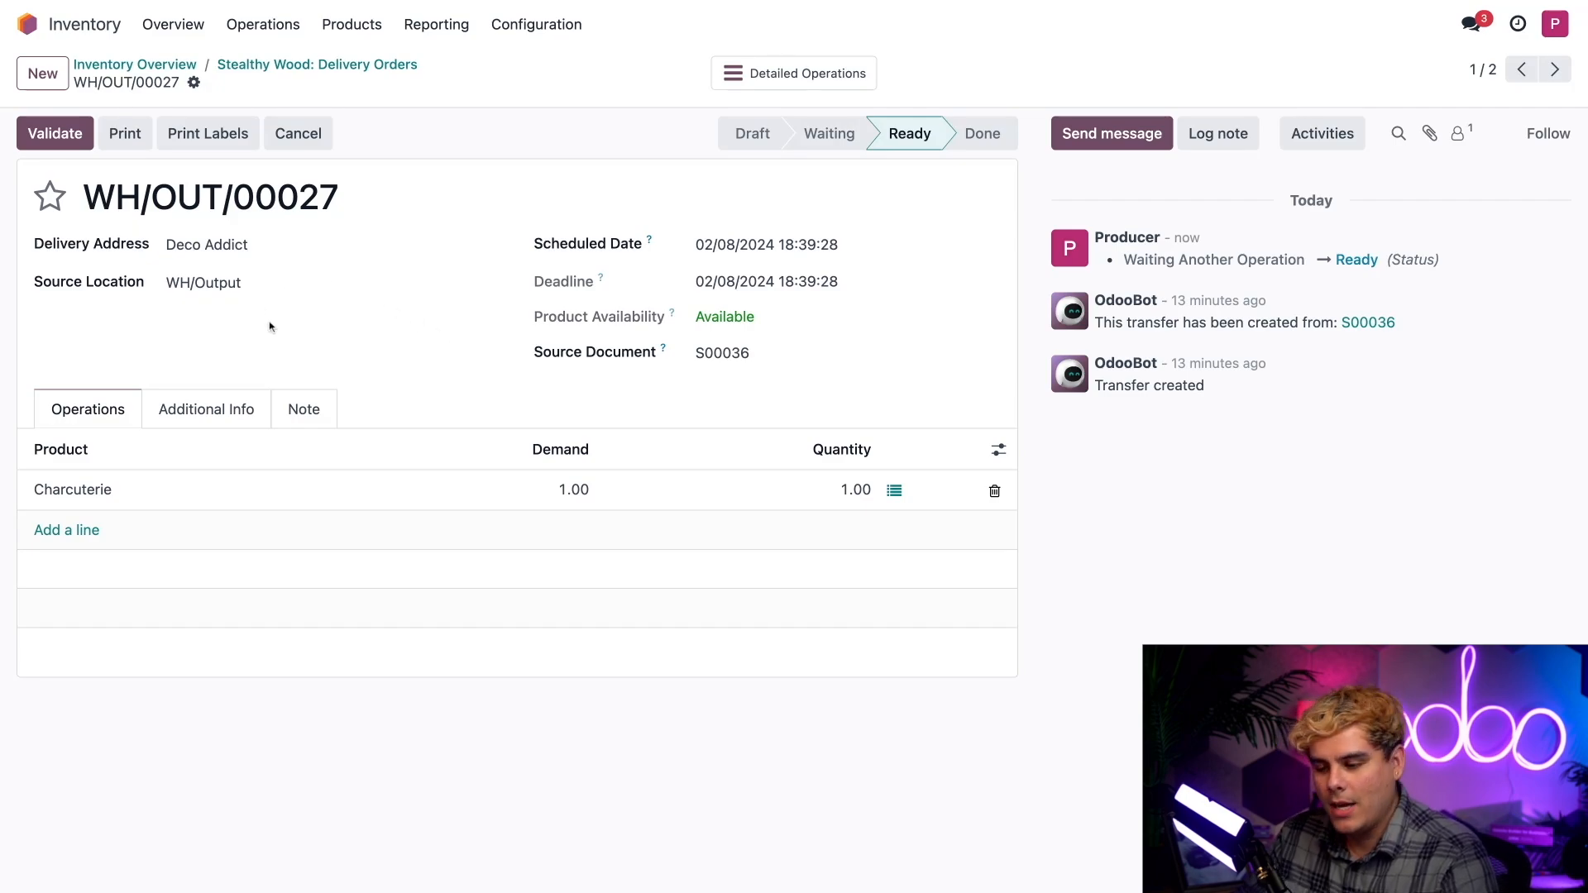
mouse_move(267, 355)
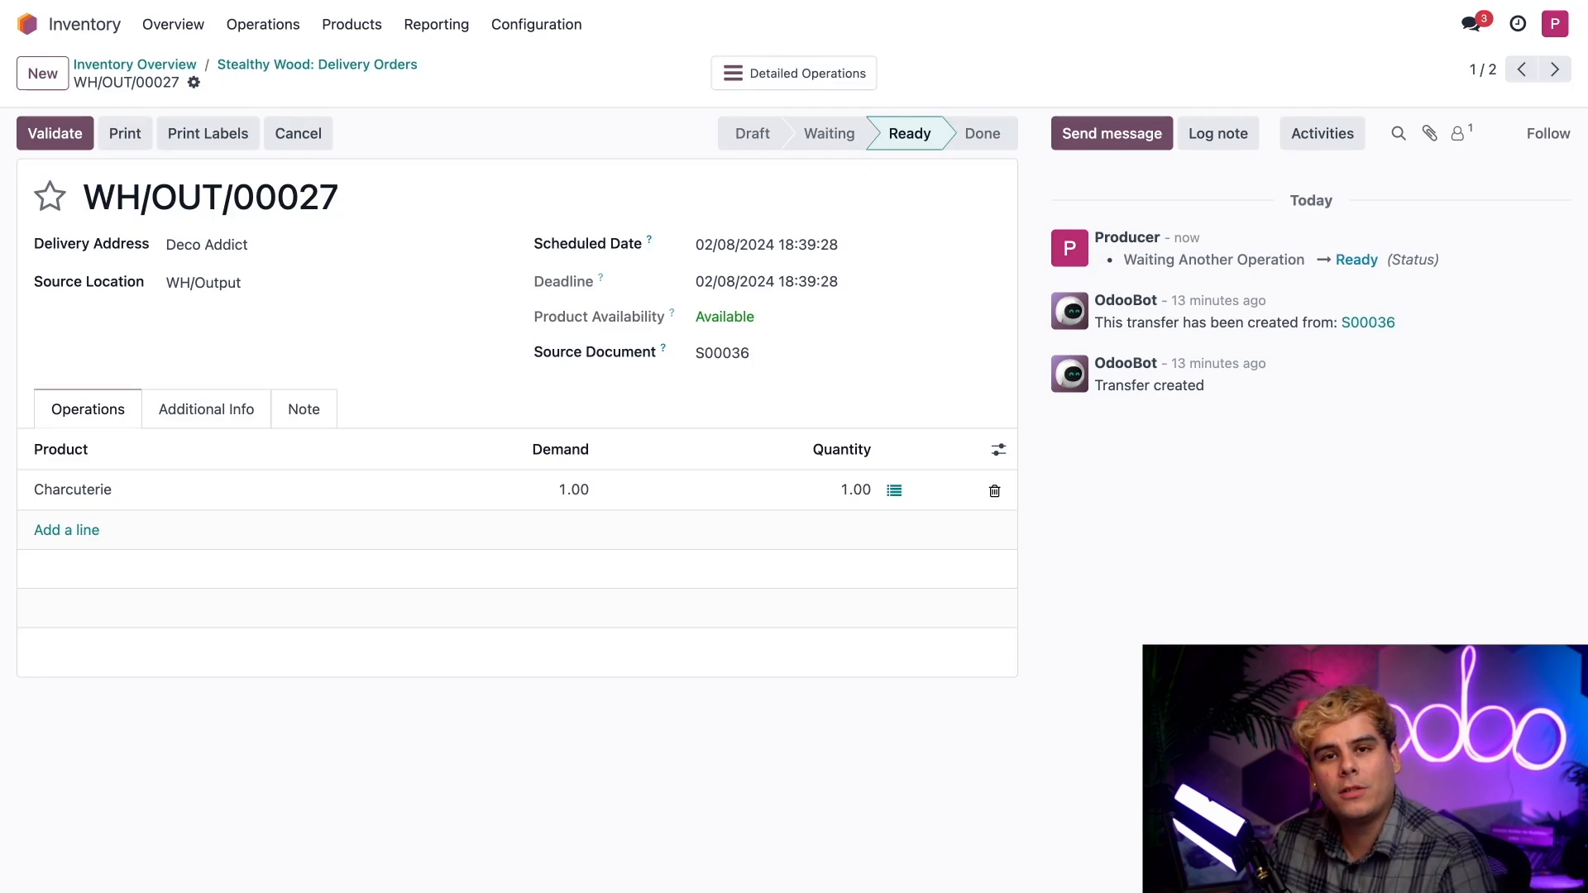
click(55, 132)
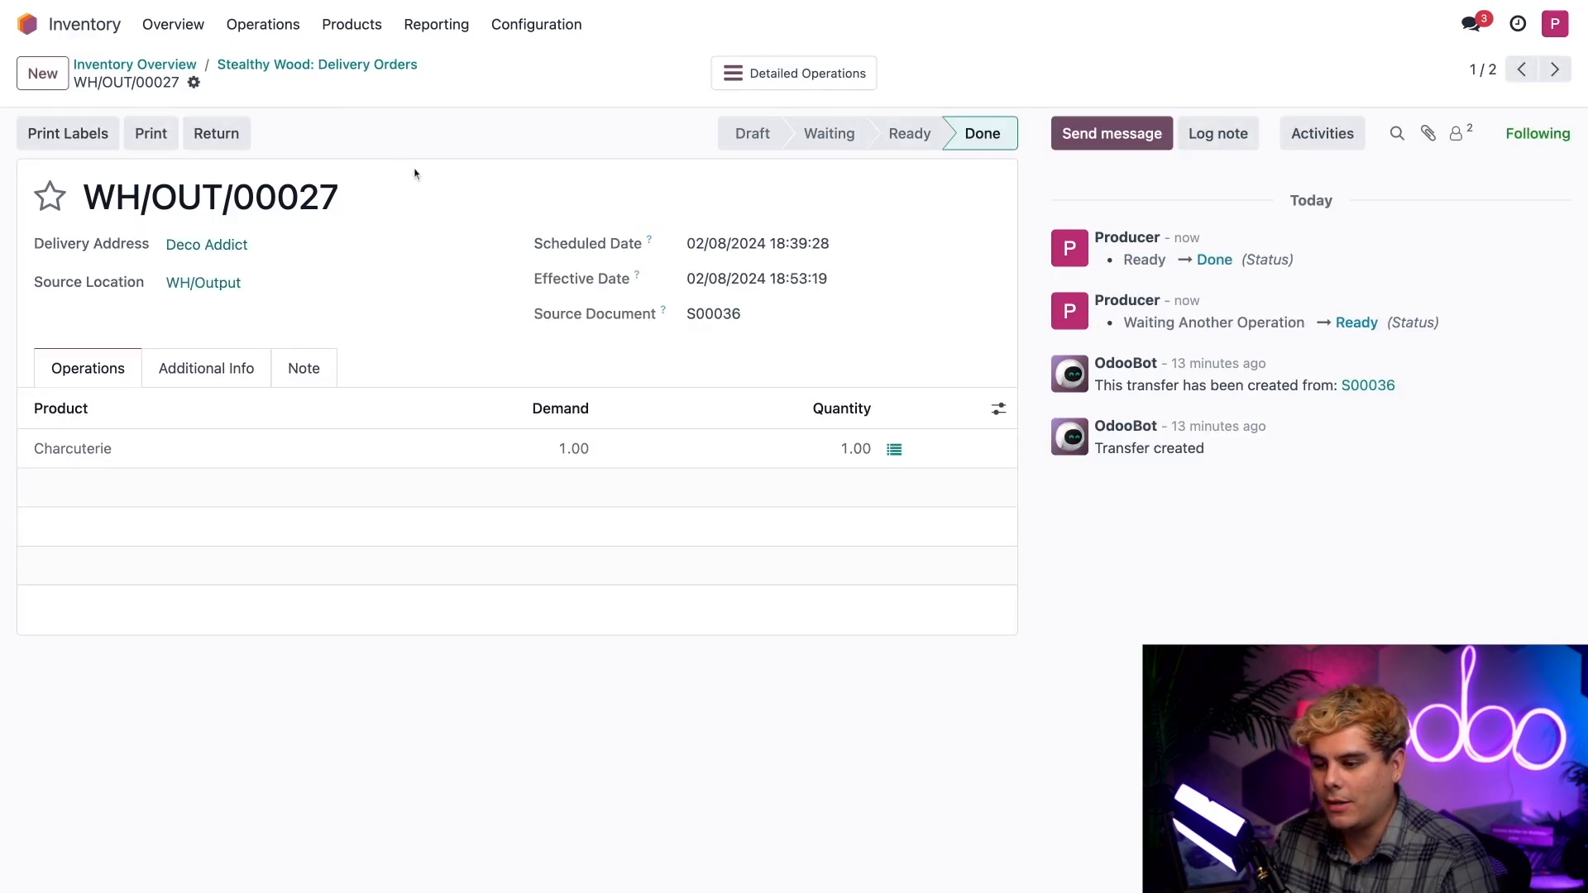
mouse_move(451, 181)
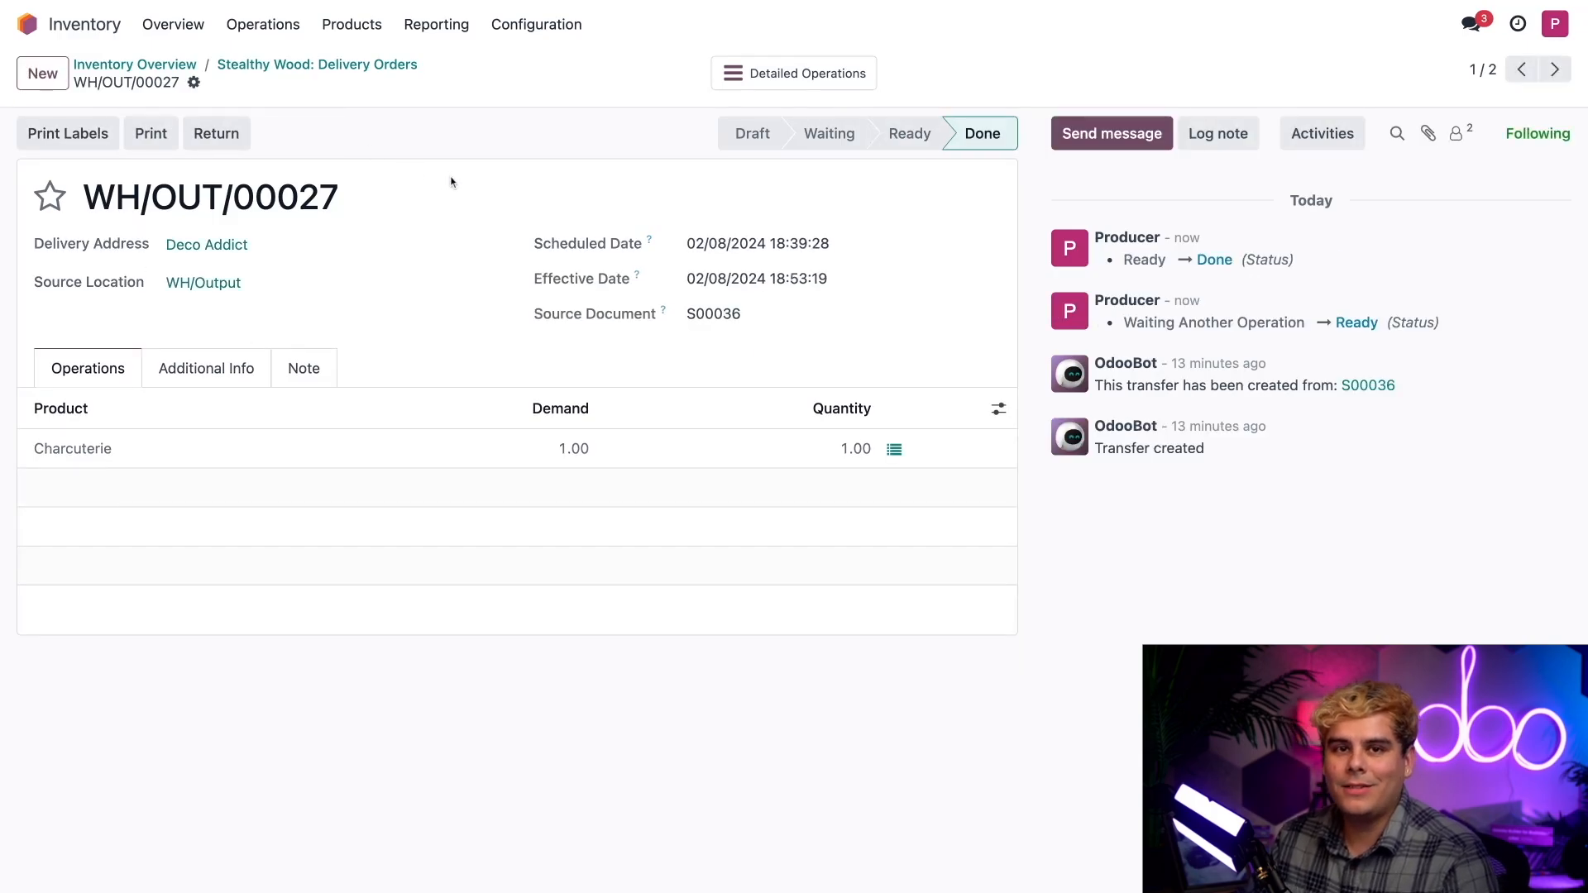